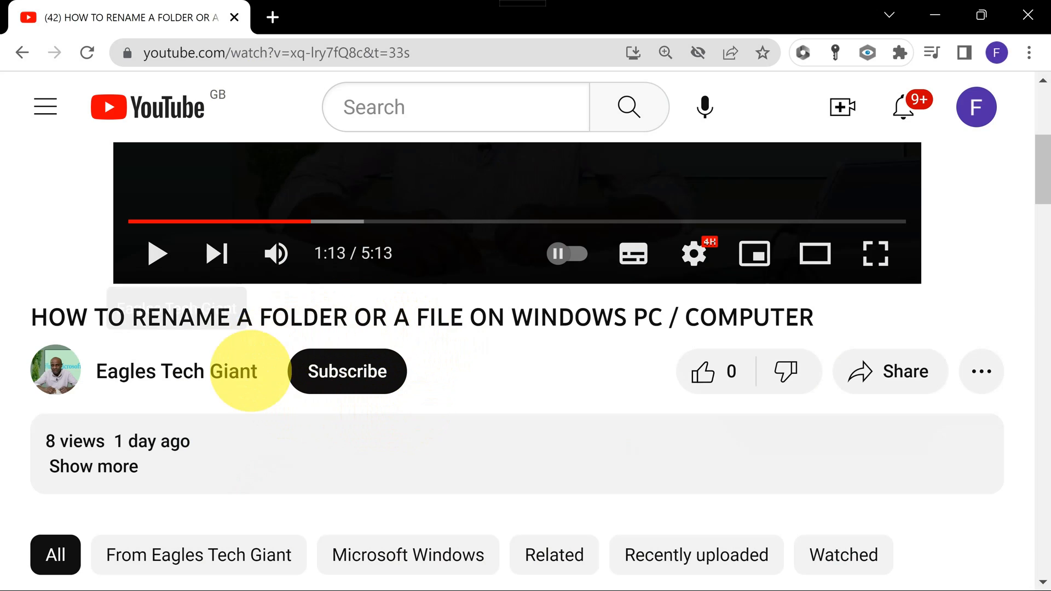
Step: Subscribe to the Eagles Tech Giant channel and turn on all notifications
{"action": "left_click", "coordinate": [347, 371]}
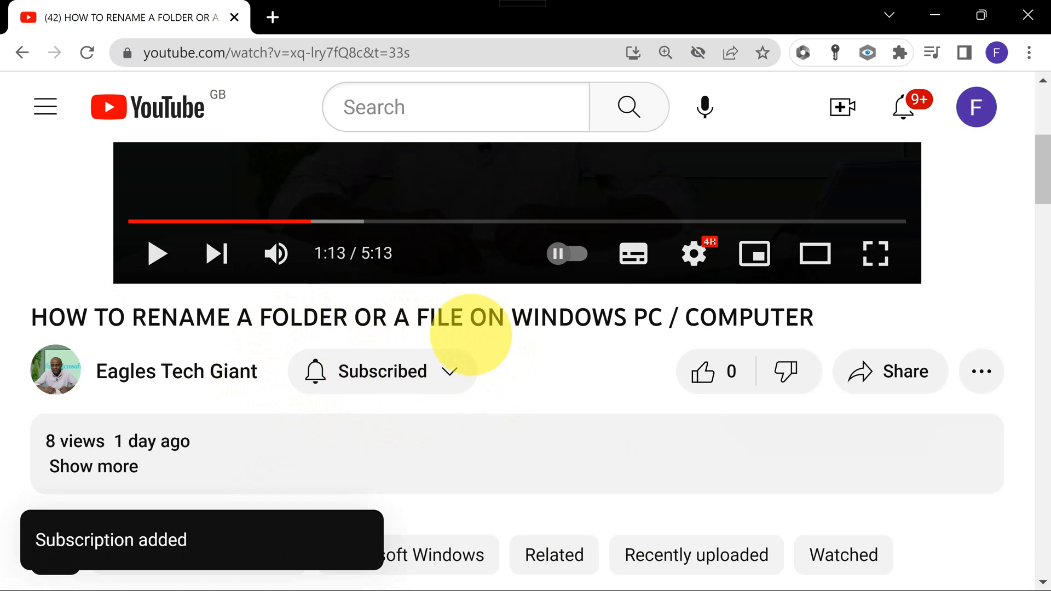
{"action": "mouse_move", "coordinate": [423, 382]}
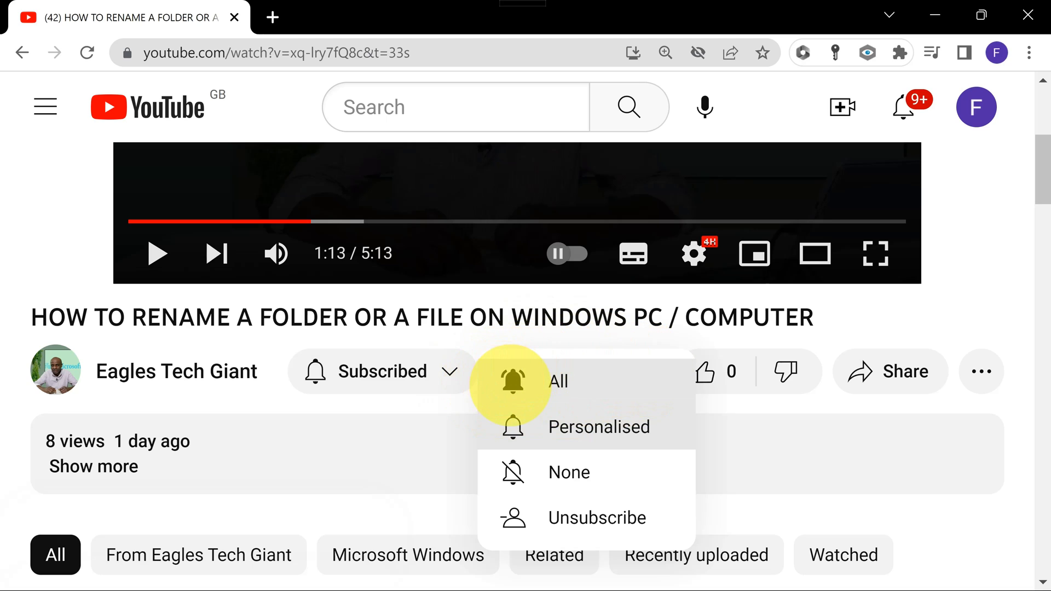
{"action": "left_click", "coordinate": [559, 381]}
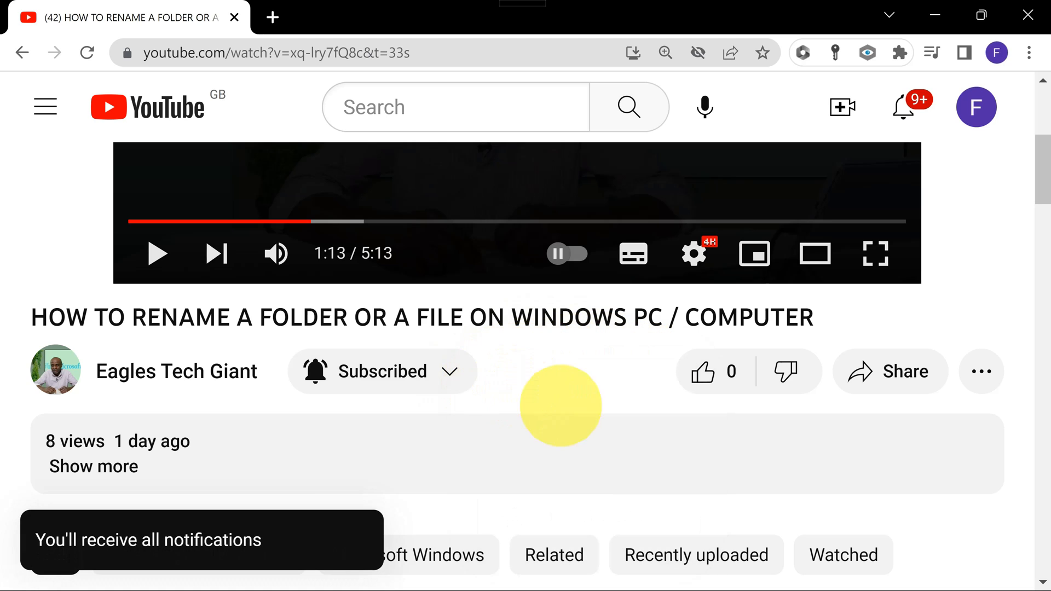
{"action": "mouse_move", "coordinate": [890, 371]}
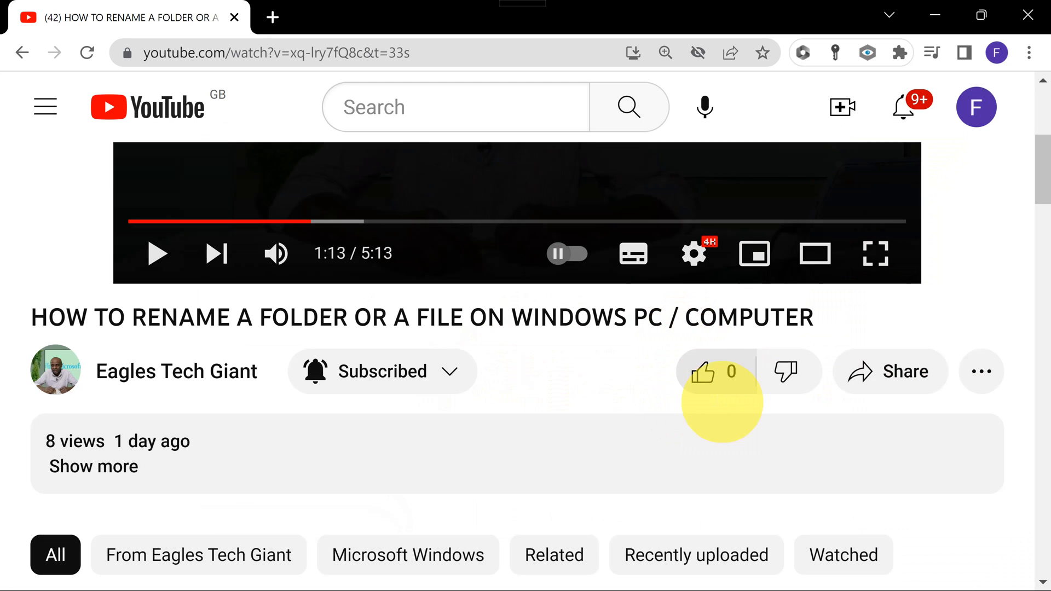
{"action": "mouse_move", "coordinate": [703, 371]}
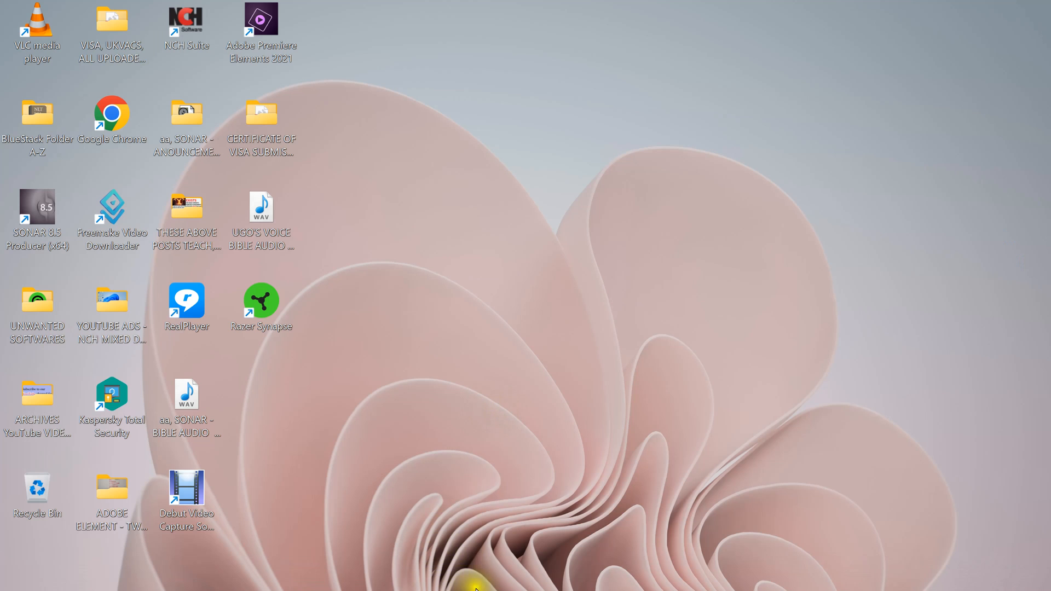
{"action": "mouse_move", "coordinate": [453, 571]}
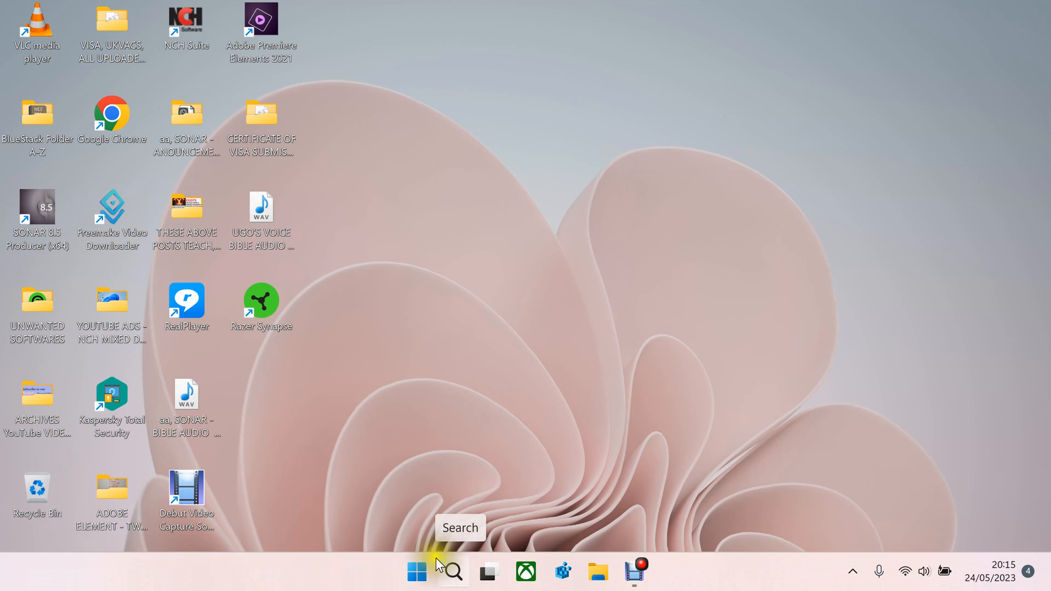
{"action": "mouse_move", "coordinate": [453, 572]}
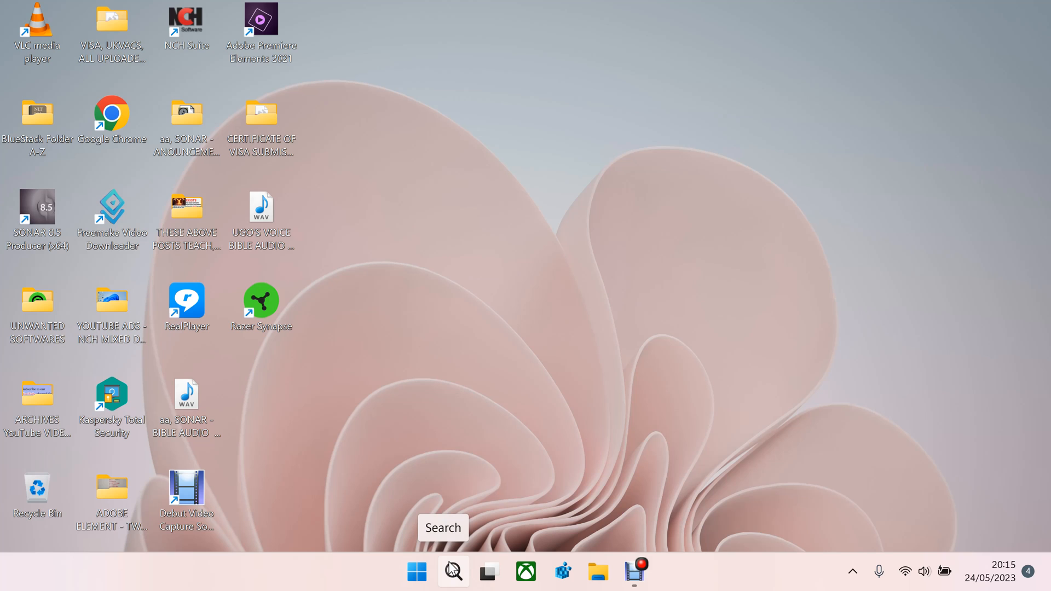
{"action": "mouse_move", "coordinate": [101, 575]}
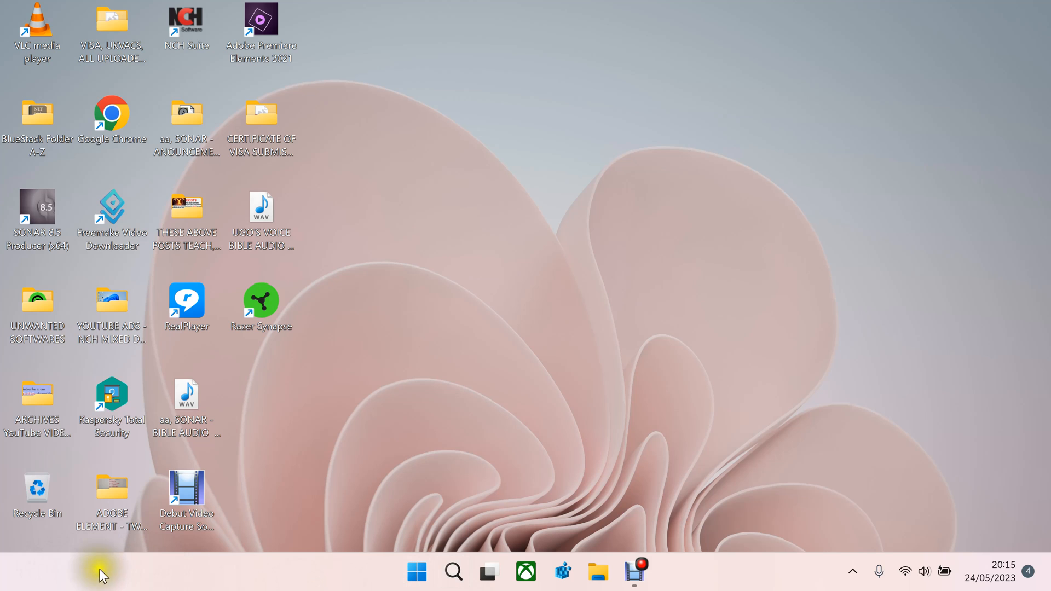
{"action": "mouse_move", "coordinate": [73, 569]}
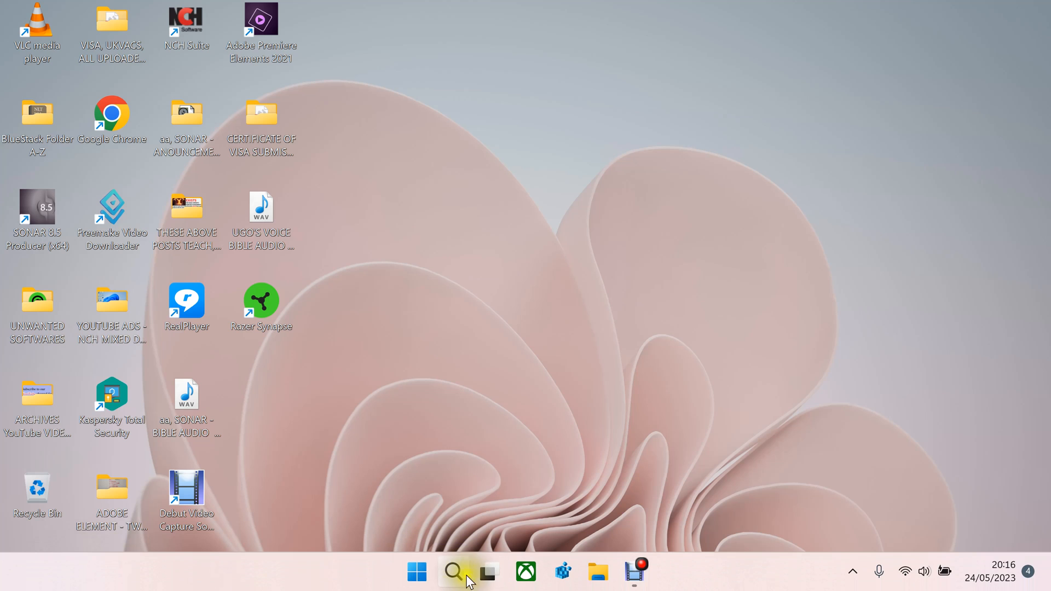
{"action": "mouse_move", "coordinate": [452, 571]}
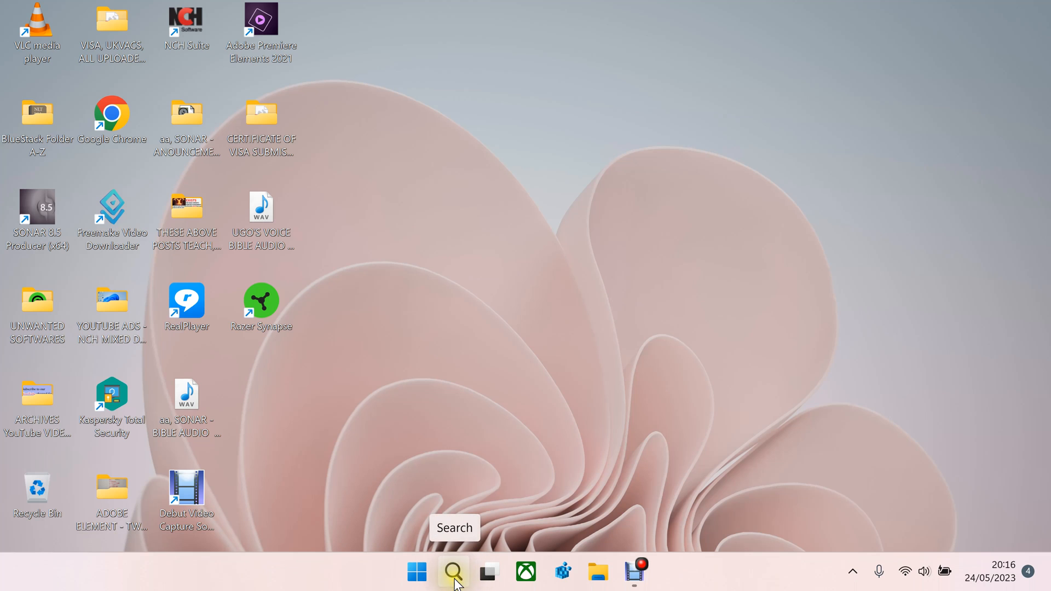
Step: Search the taskbar for 'check for updates' and open the Check for updates system setting
{"action": "left_click", "coordinate": [453, 571]}
{"action": "type", "text": "check for updates"}
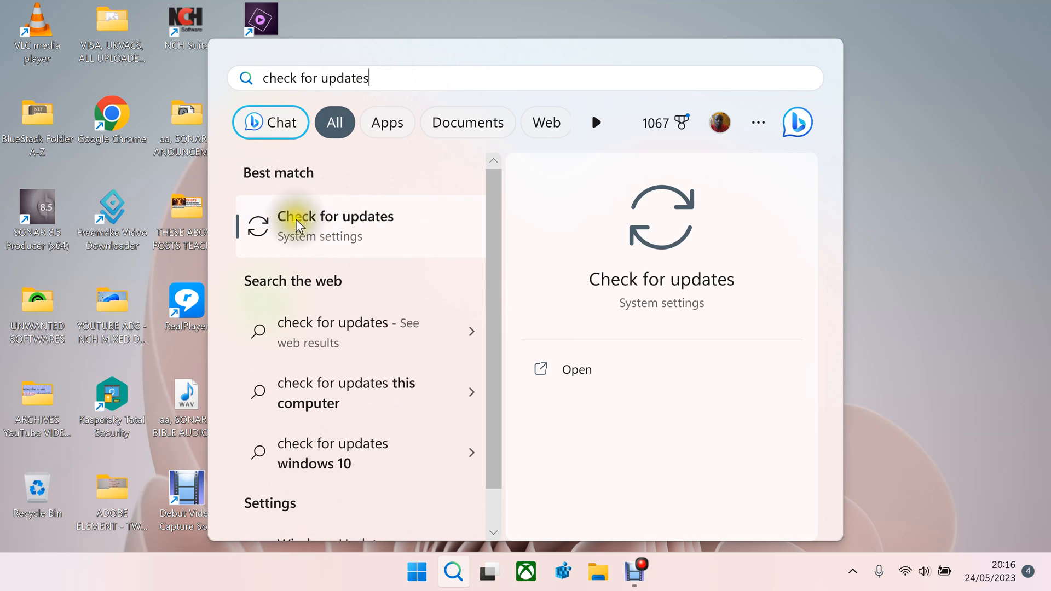
{"action": "mouse_move", "coordinate": [391, 221]}
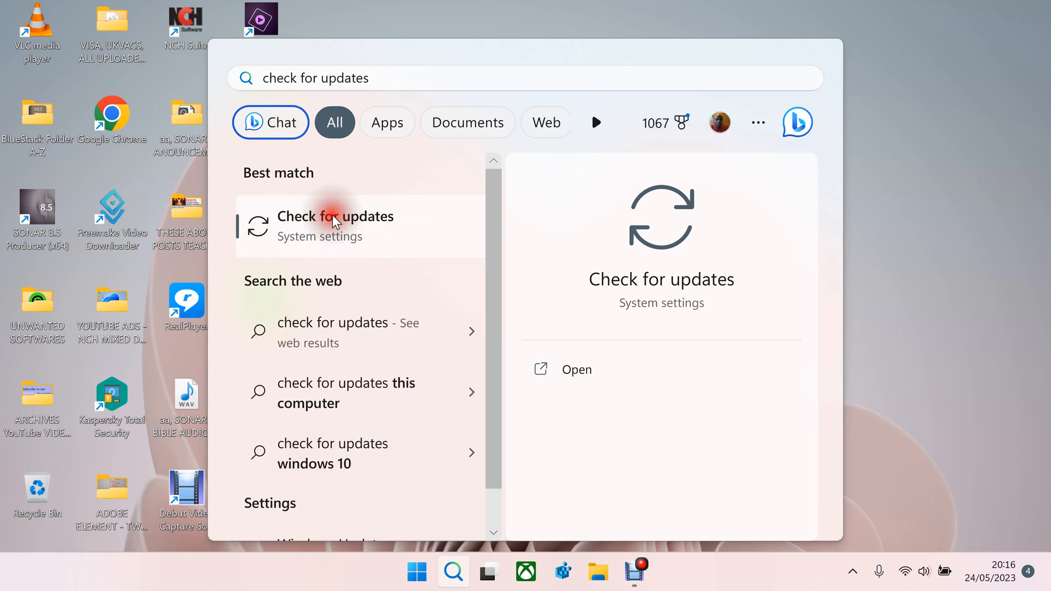
{"action": "left_click", "coordinate": [335, 225]}
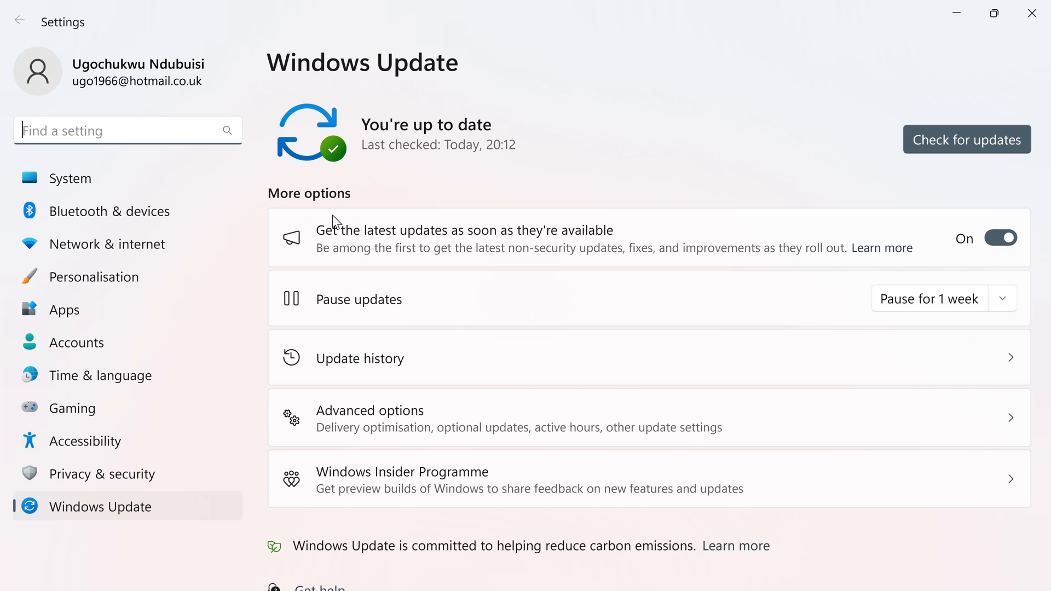
{"action": "mouse_move", "coordinate": [1031, 138]}
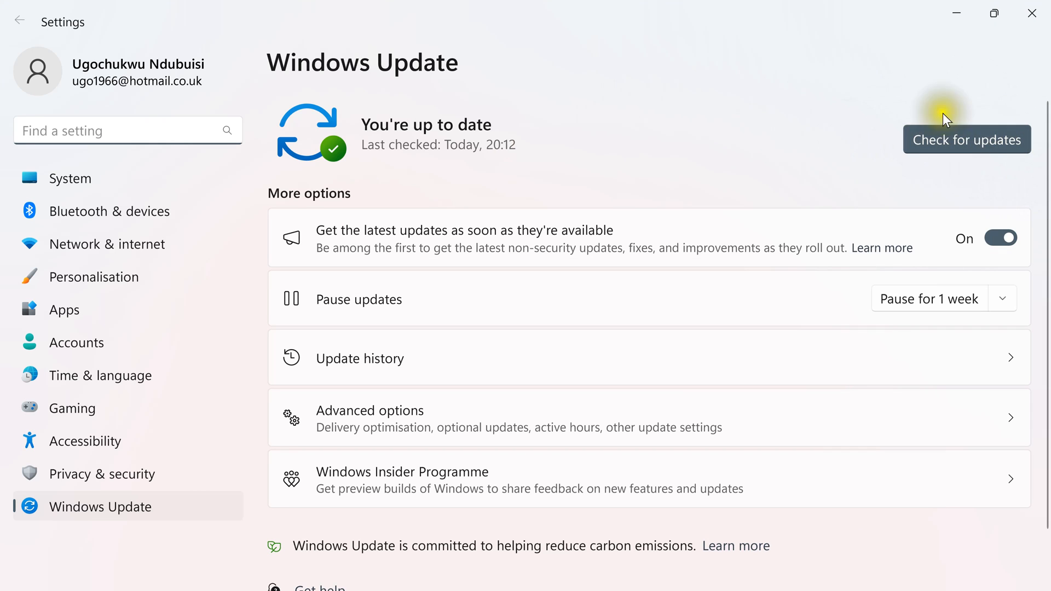
{"action": "mouse_move", "coordinate": [424, 104]}
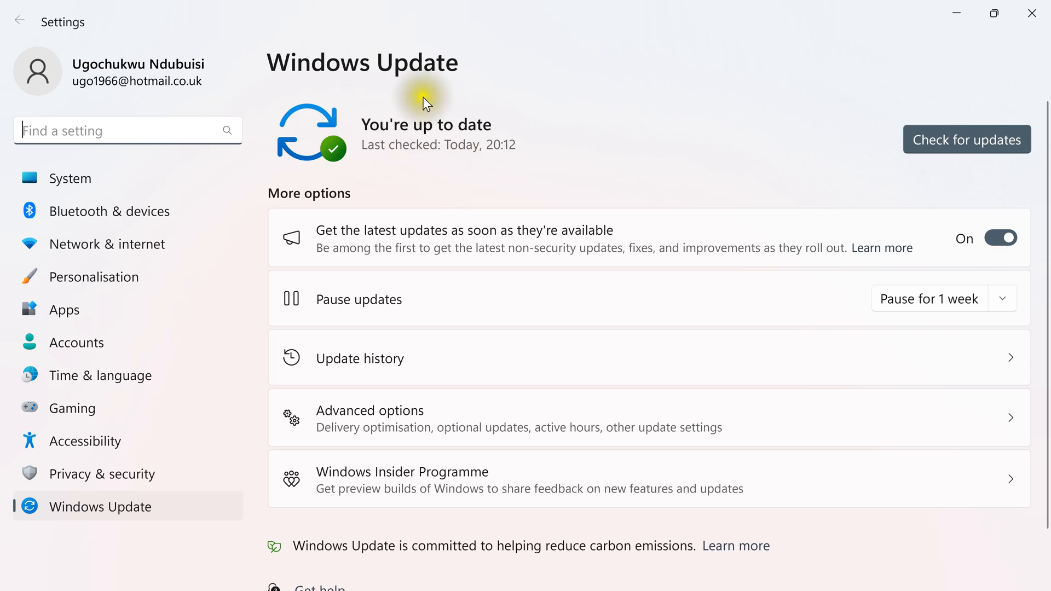
{"action": "mouse_move", "coordinate": [327, 144]}
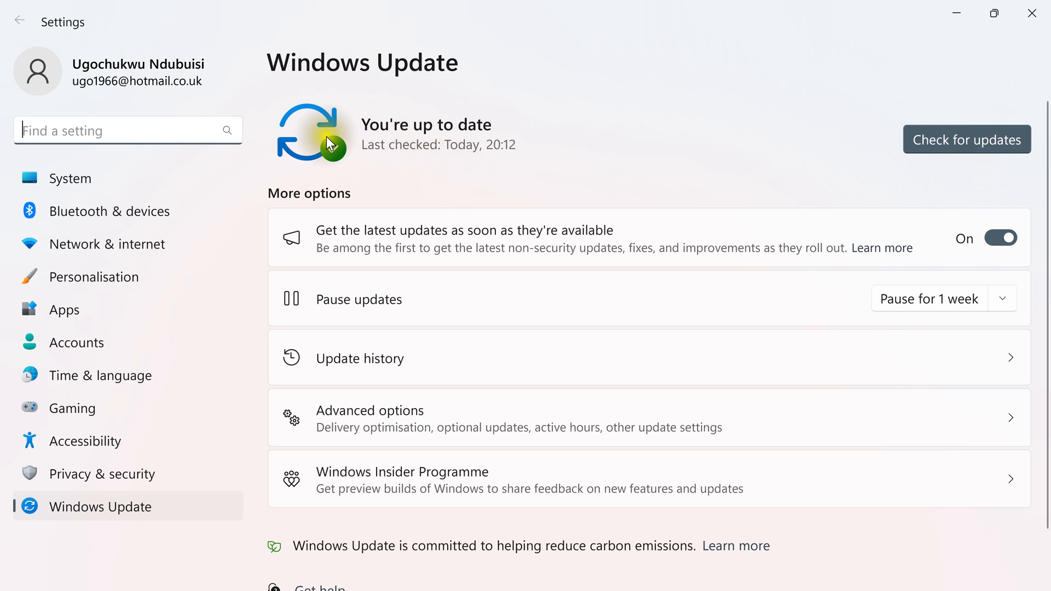
{"action": "mouse_move", "coordinate": [474, 141]}
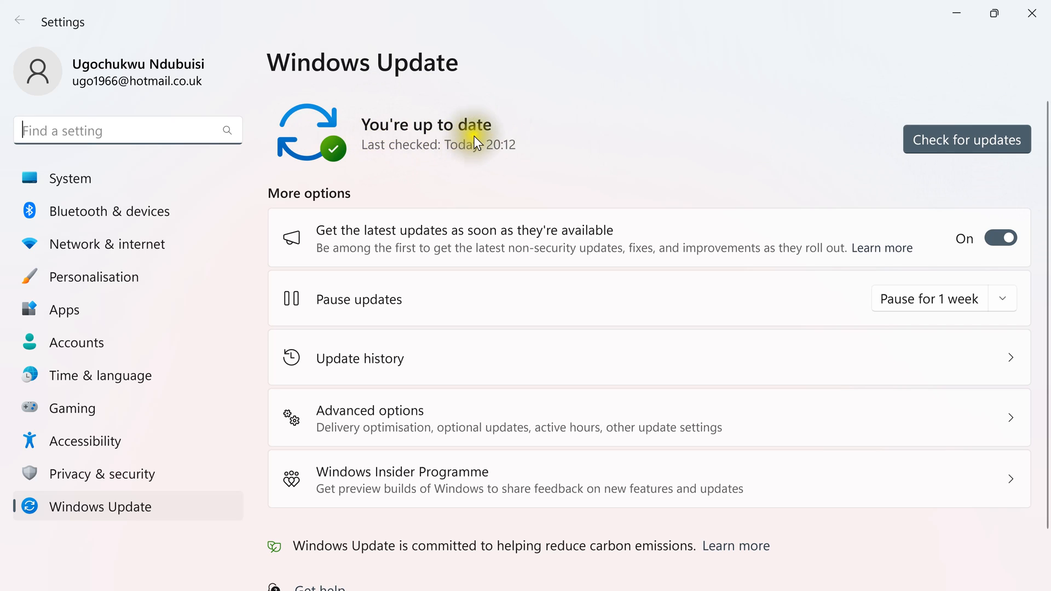
{"action": "mouse_move", "coordinate": [391, 125]}
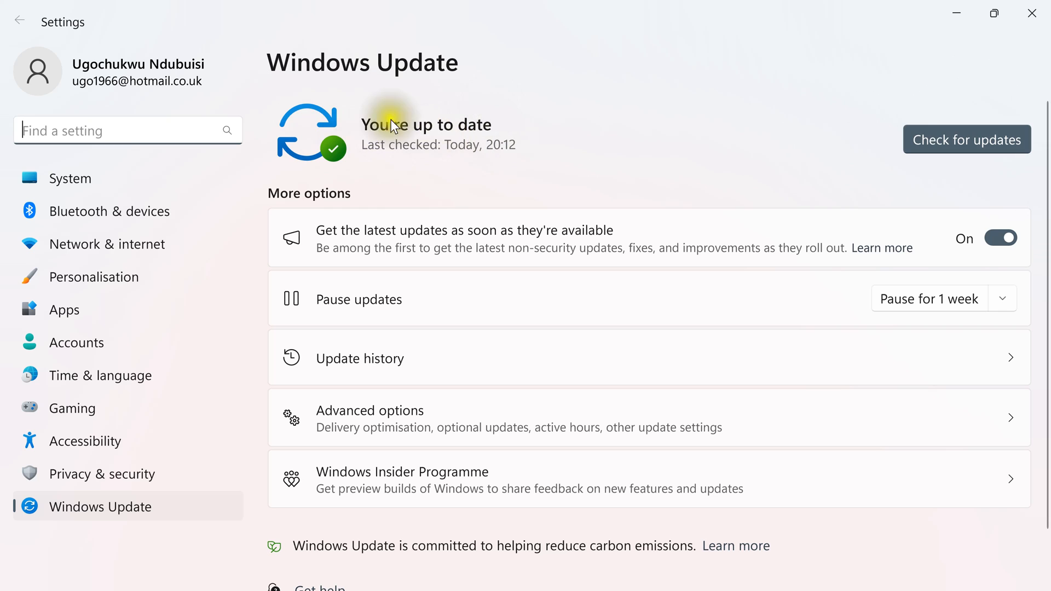
{"action": "mouse_move", "coordinate": [867, 125]}
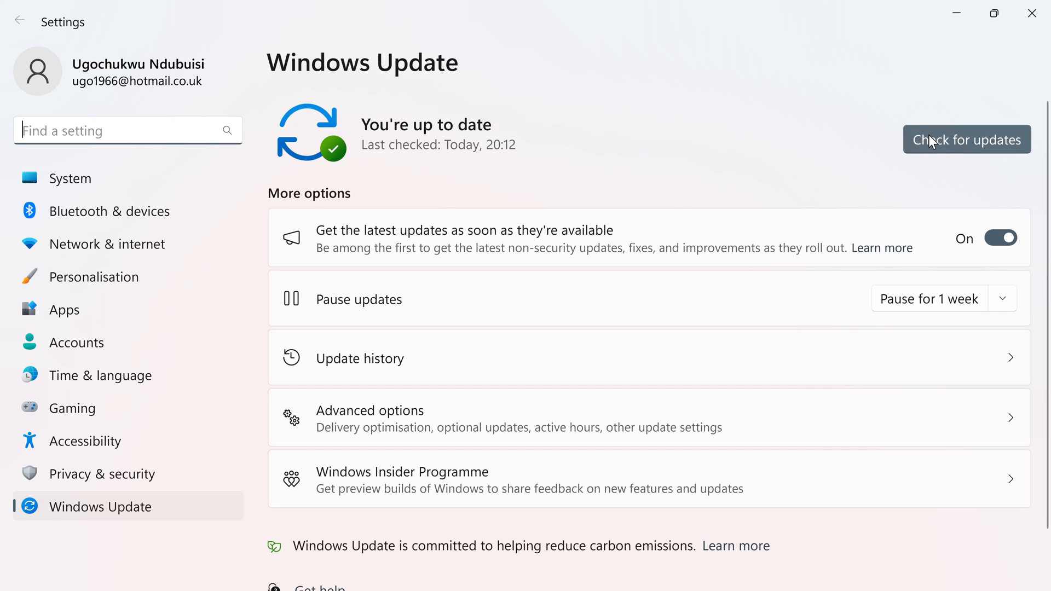
{"action": "mouse_move", "coordinate": [919, 153]}
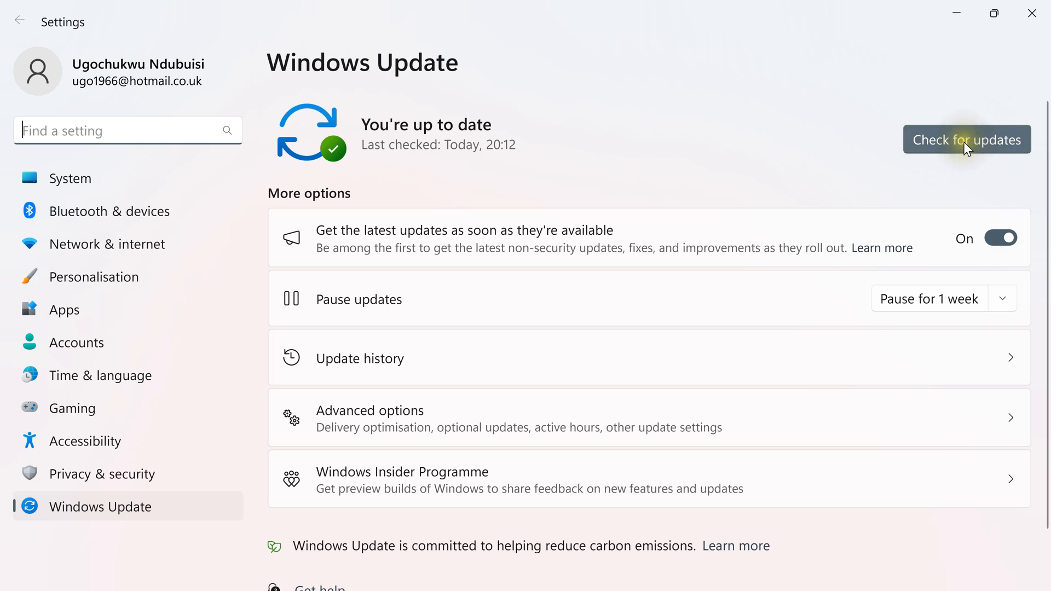
Step: Start a check for new Windows updates from the Windows Update page
{"action": "left_click", "coordinate": [966, 139]}
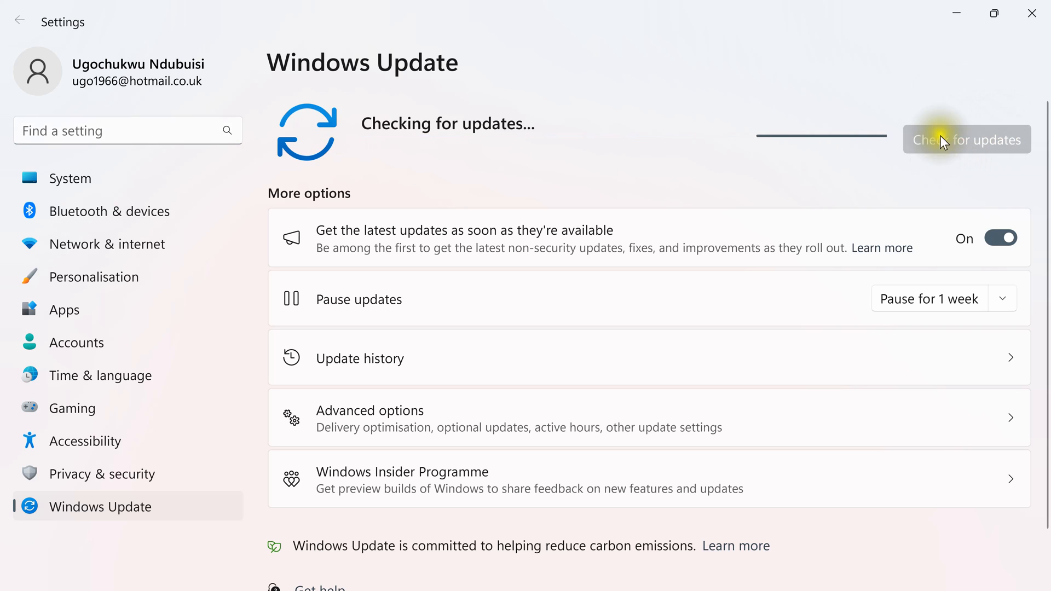
{"action": "mouse_move", "coordinate": [912, 157]}
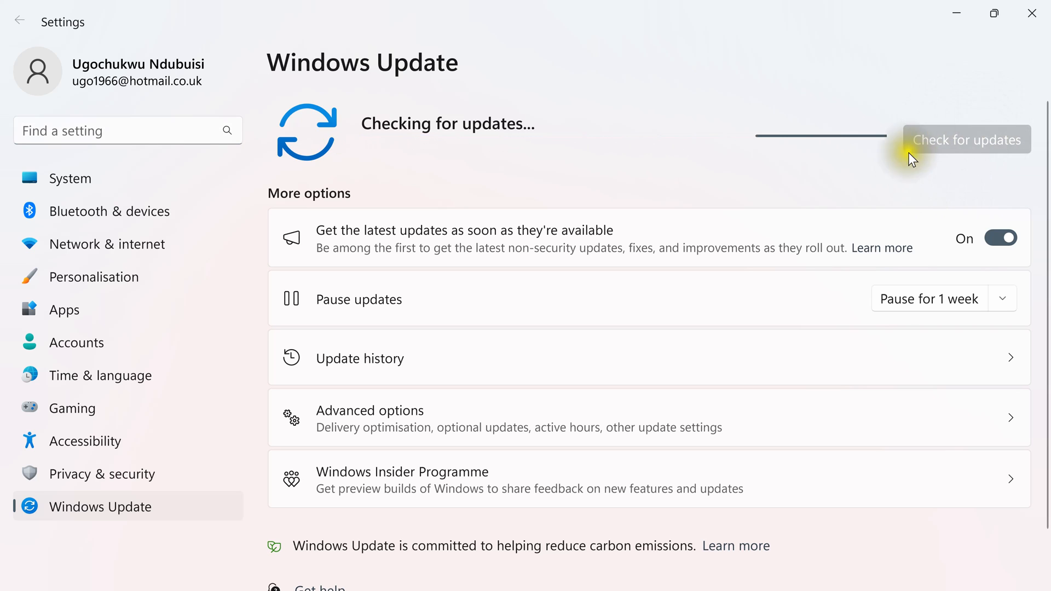
{"action": "mouse_move", "coordinate": [886, 167]}
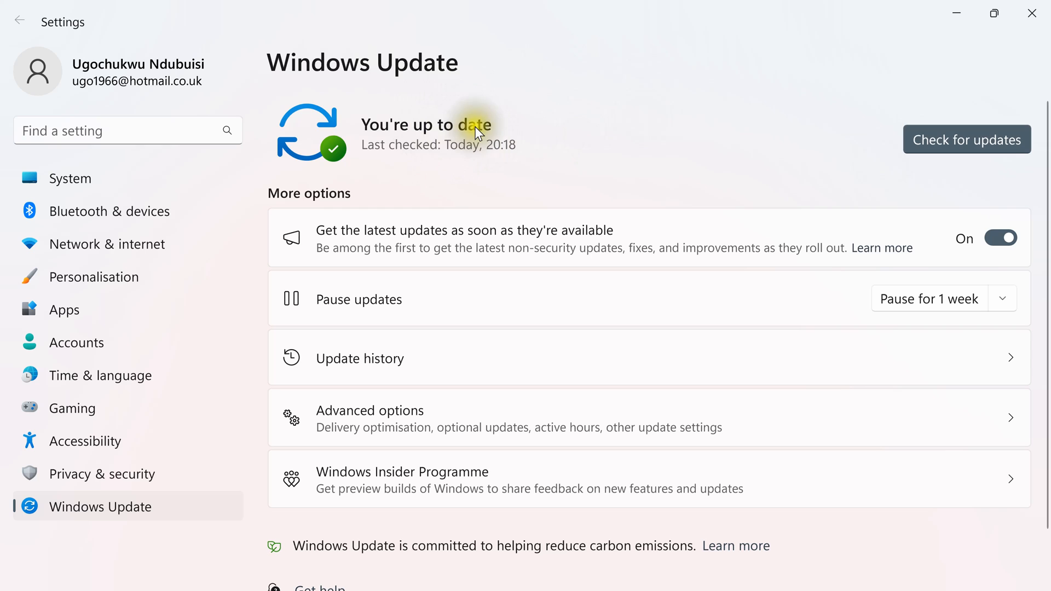
{"action": "mouse_move", "coordinate": [676, 132]}
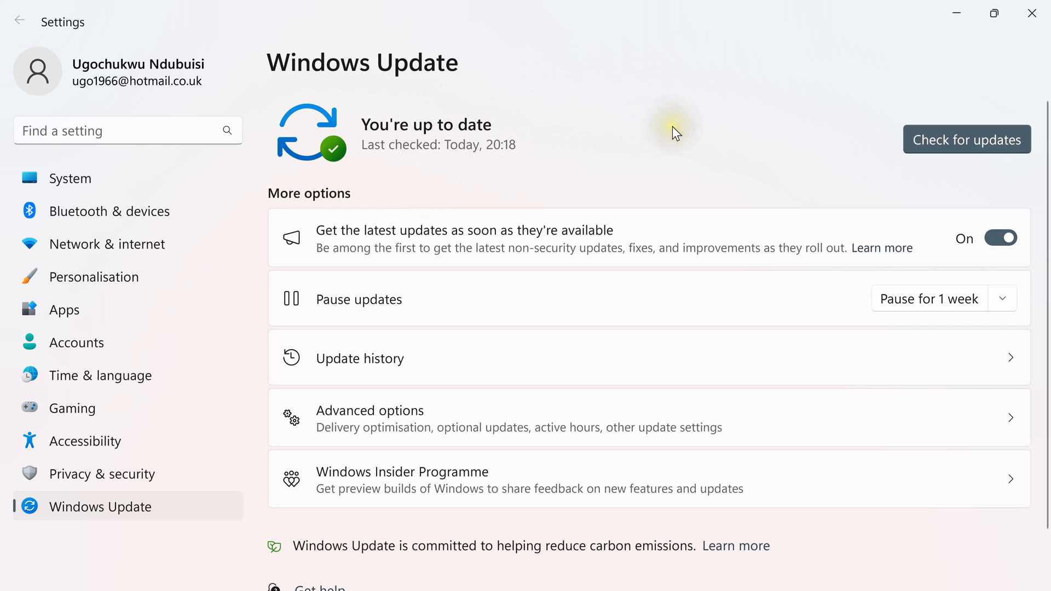
{"action": "mouse_move", "coordinate": [1004, 91]}
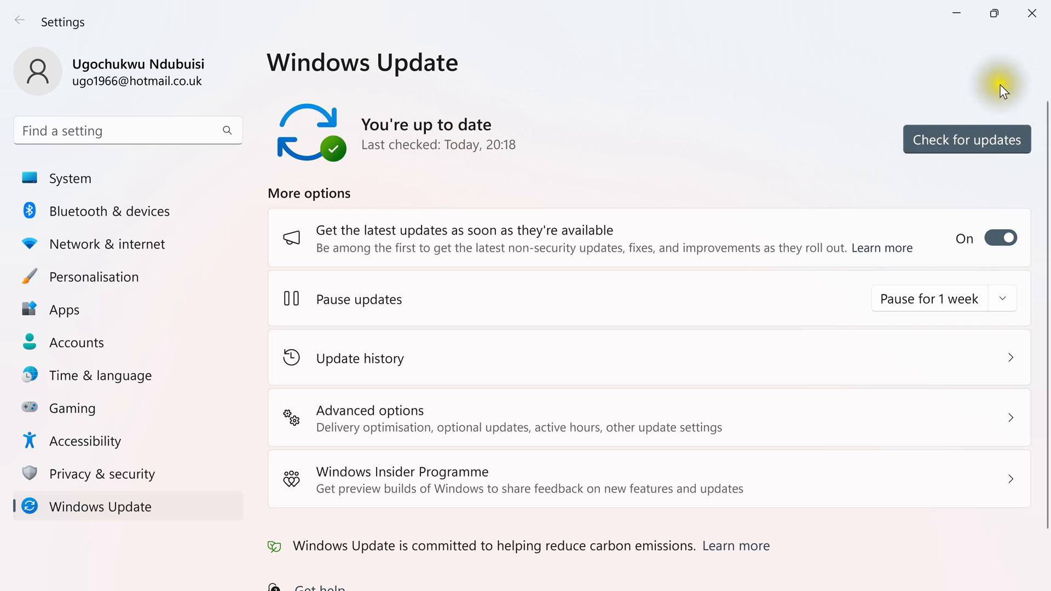
{"action": "mouse_move", "coordinate": [922, 114]}
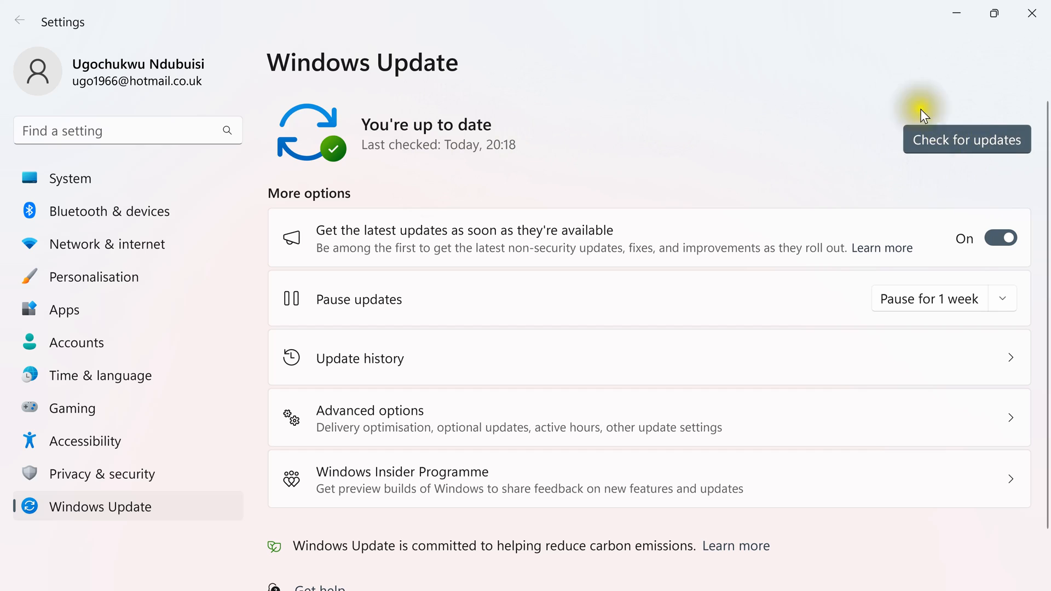
{"action": "mouse_move", "coordinate": [892, 148]}
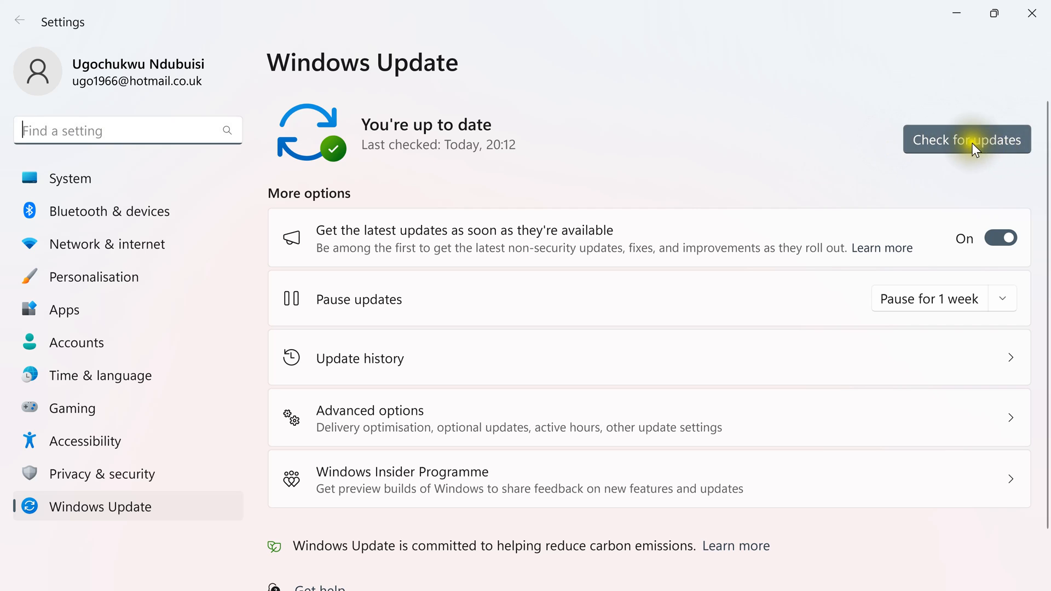
Step: Run another check for updates so the 2023-05 cumulative update downloads and installs
{"action": "left_click", "coordinate": [966, 139]}
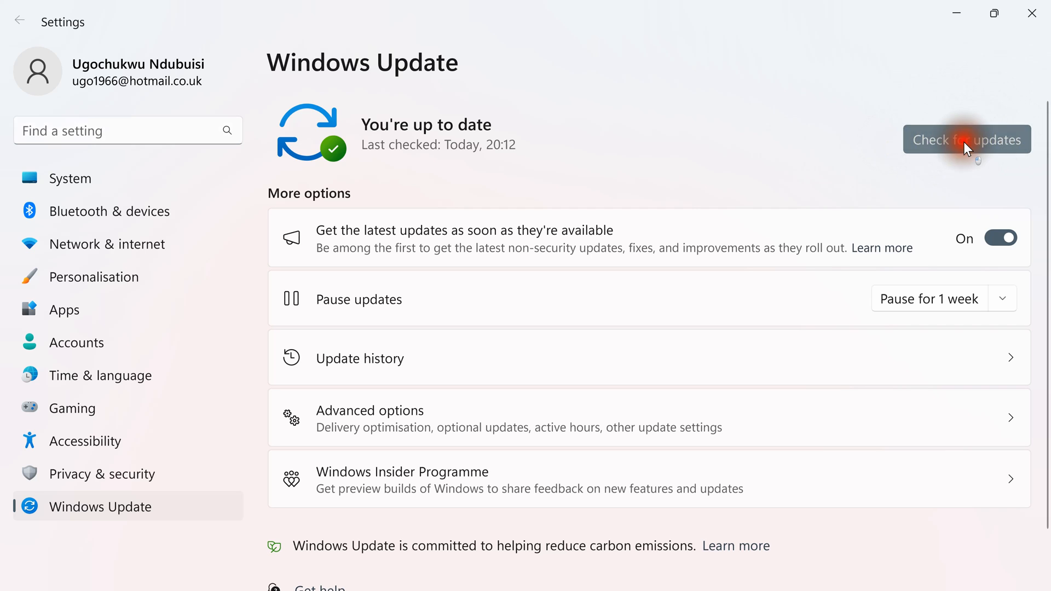
{"action": "left_click", "coordinate": [967, 139]}
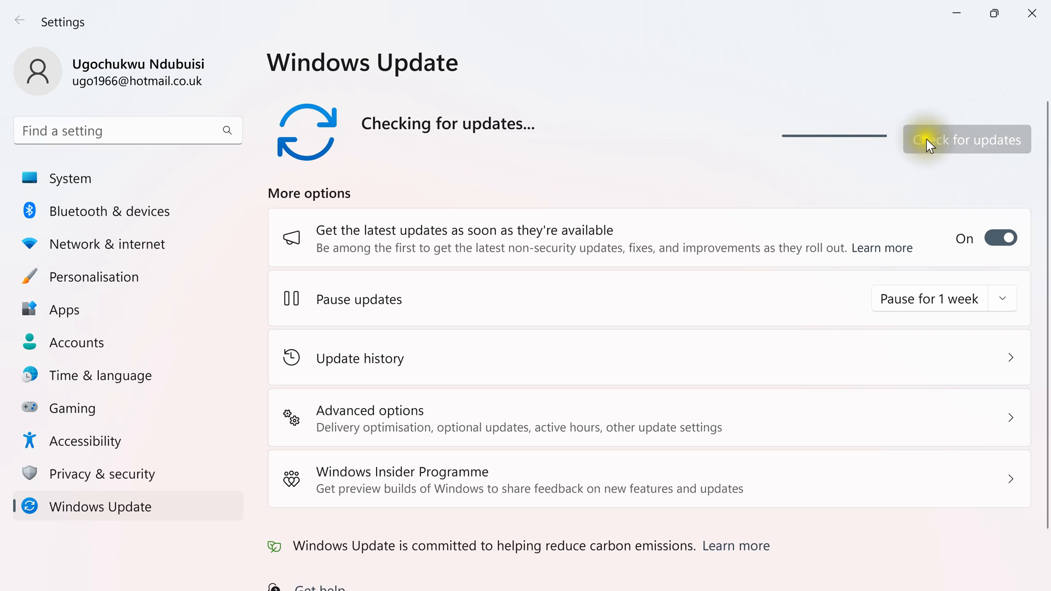
{"action": "mouse_move", "coordinate": [885, 169]}
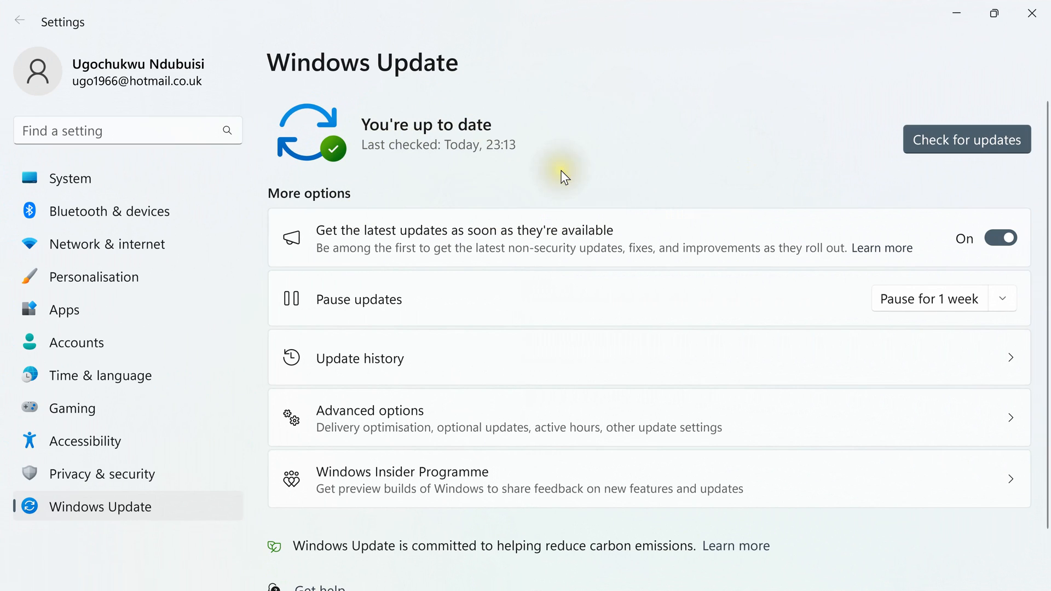
{"action": "mouse_move", "coordinate": [608, 100]}
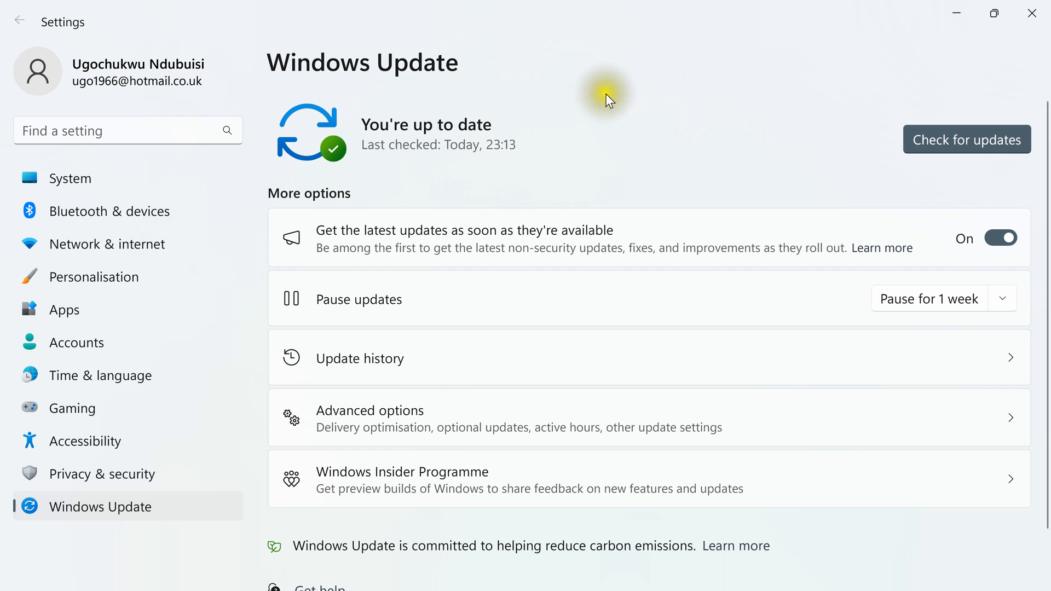
{"action": "mouse_move", "coordinate": [718, 156]}
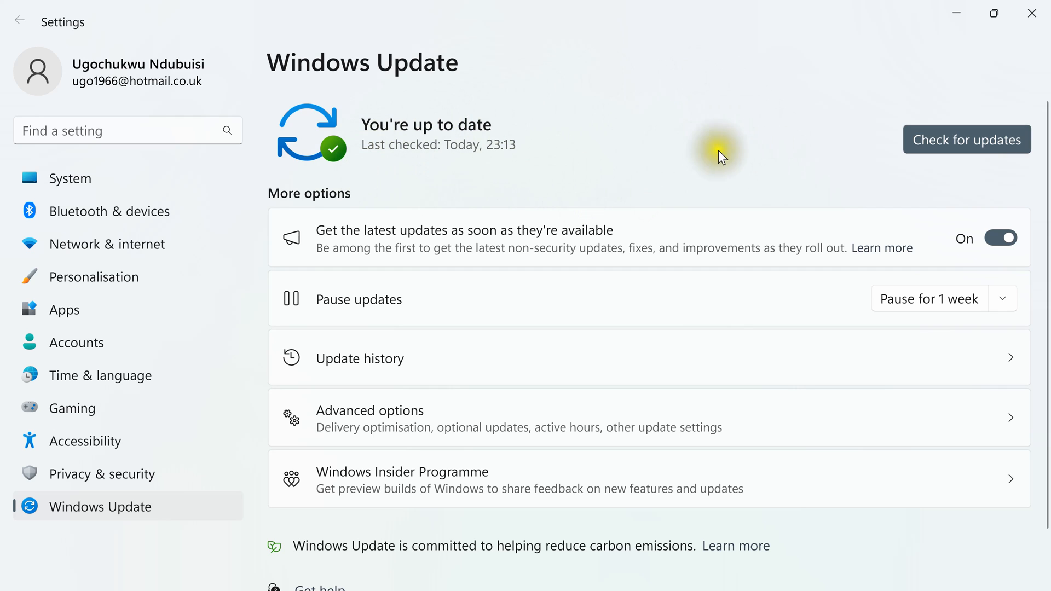
{"action": "mouse_move", "coordinate": [379, 180]}
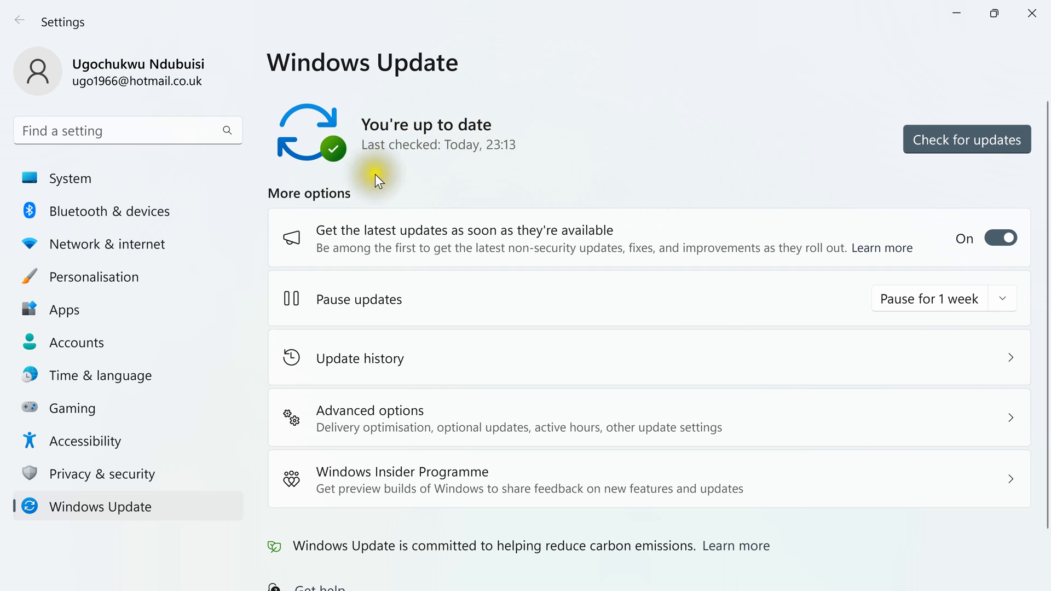
{"action": "mouse_move", "coordinate": [751, 166]}
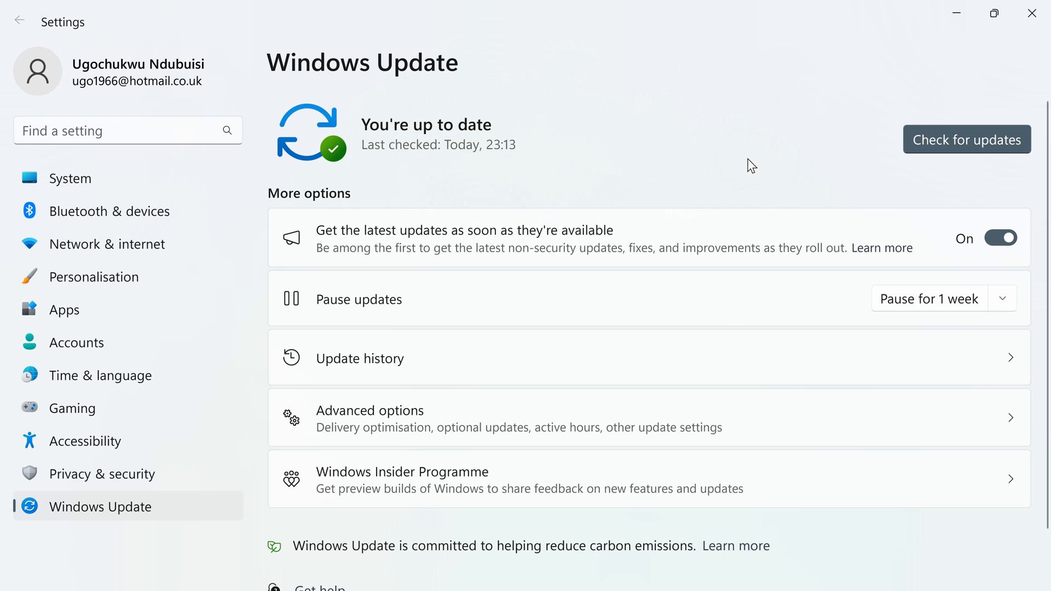
{"action": "mouse_move", "coordinate": [562, 177]}
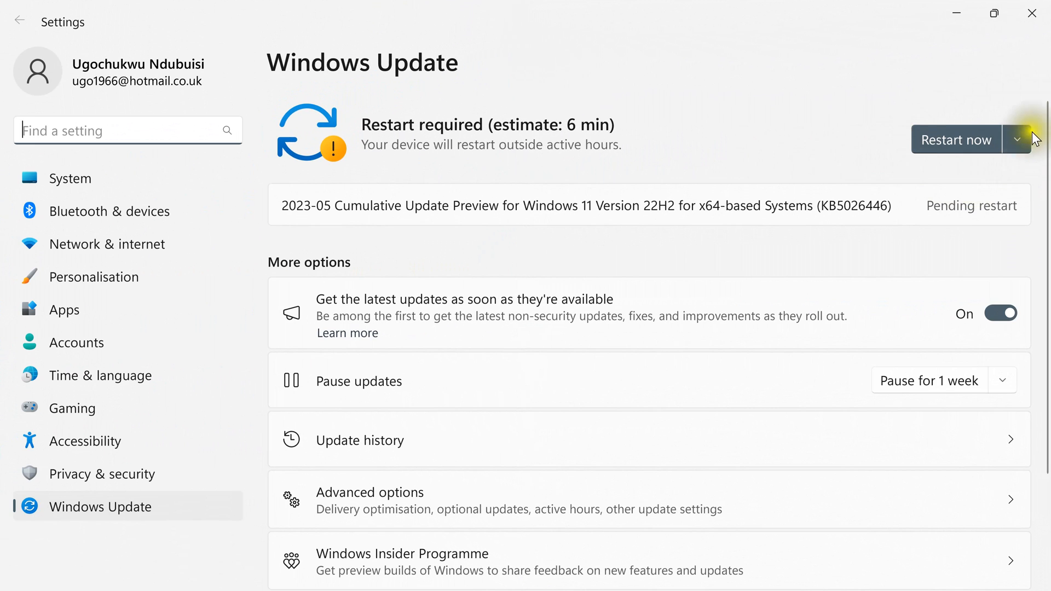
{"action": "mouse_move", "coordinate": [989, 187]}
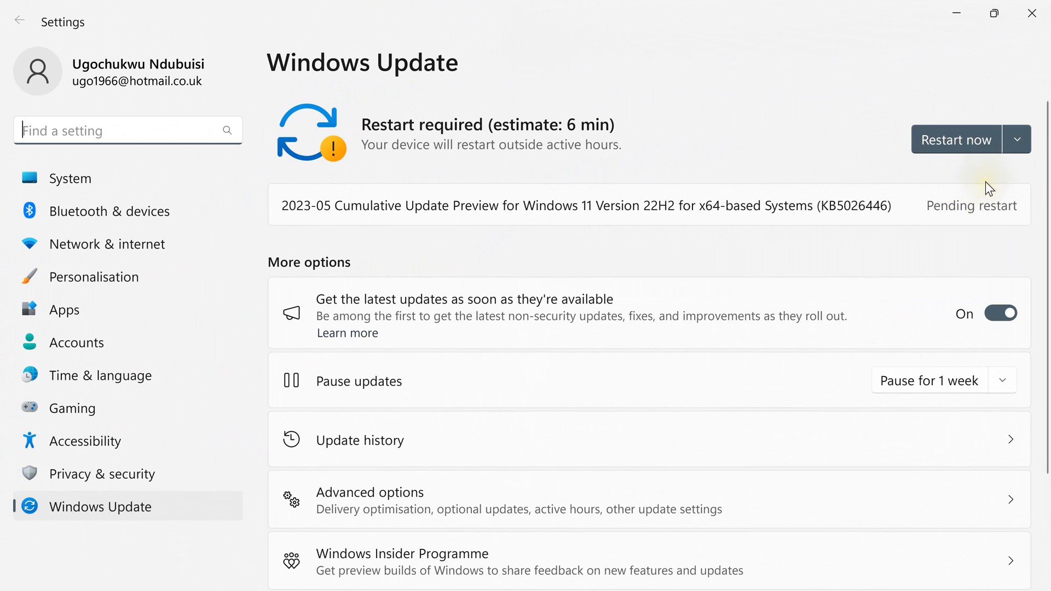
{"action": "mouse_move", "coordinate": [1005, 162]}
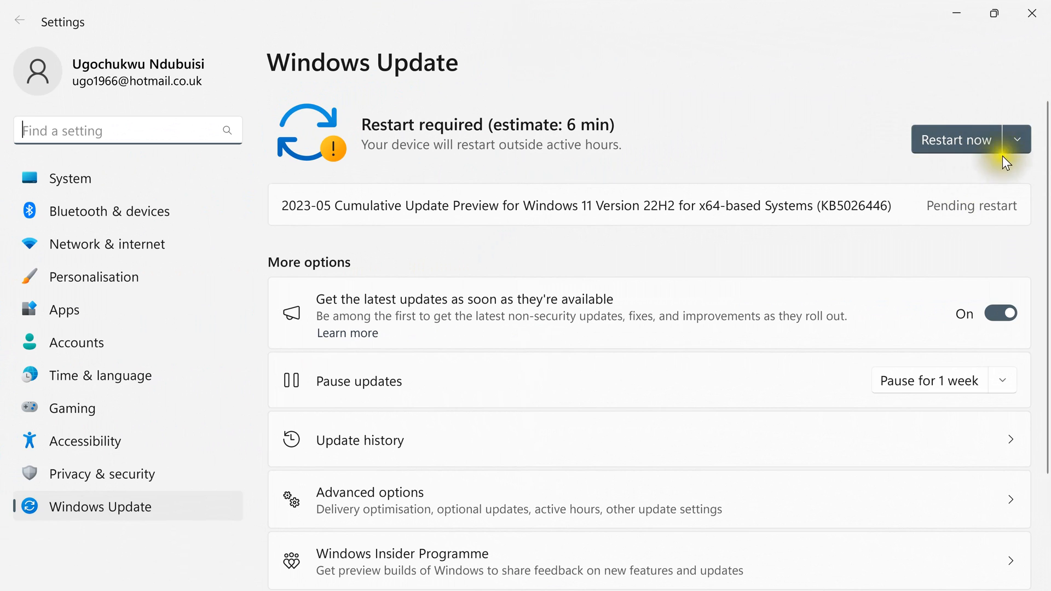
{"action": "mouse_move", "coordinate": [945, 105]}
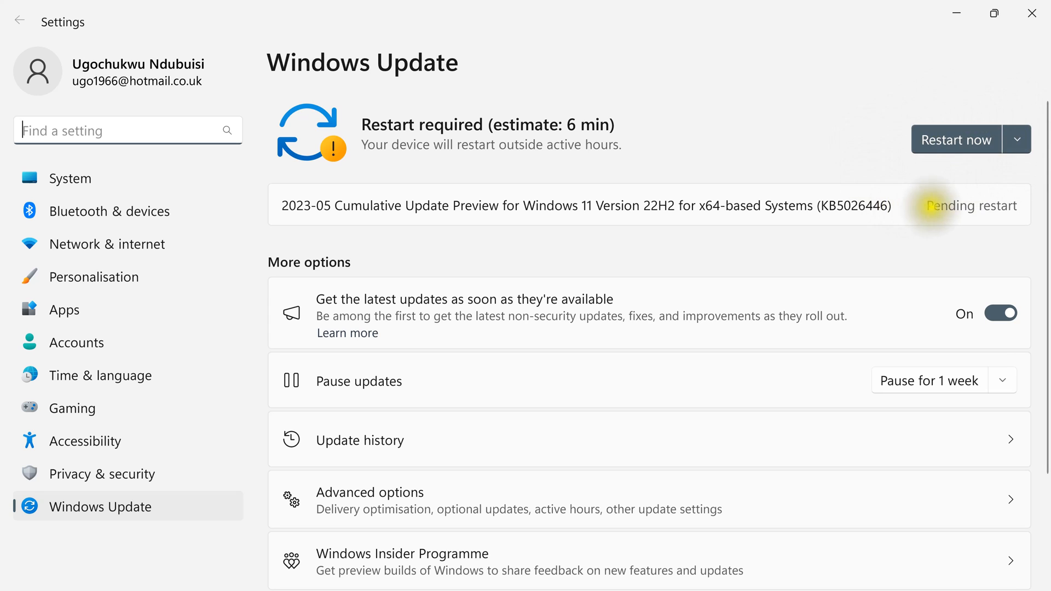
{"action": "mouse_move", "coordinate": [856, 138]}
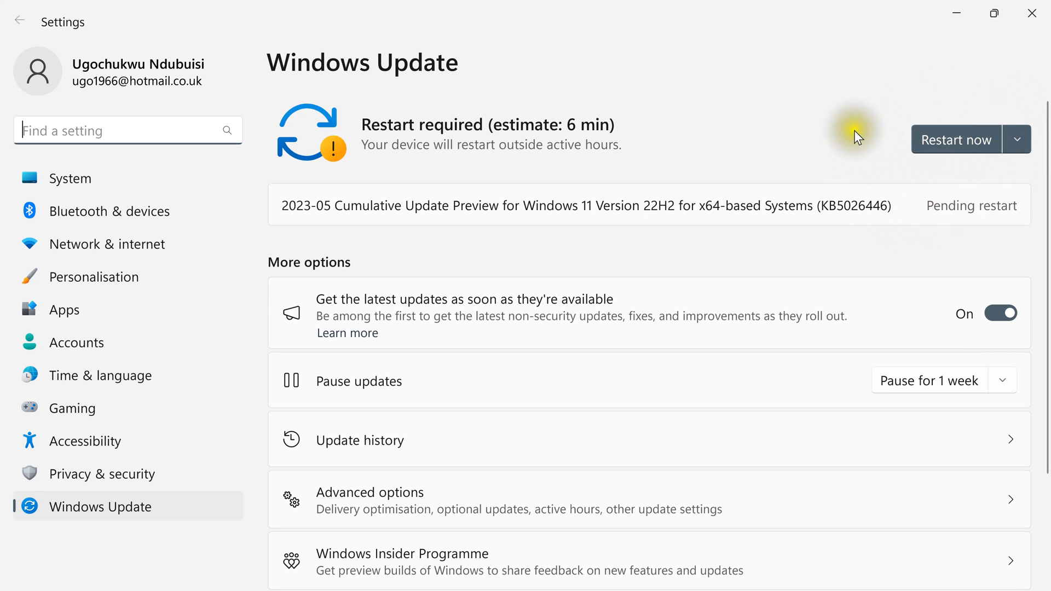
{"action": "mouse_move", "coordinate": [874, 176]}
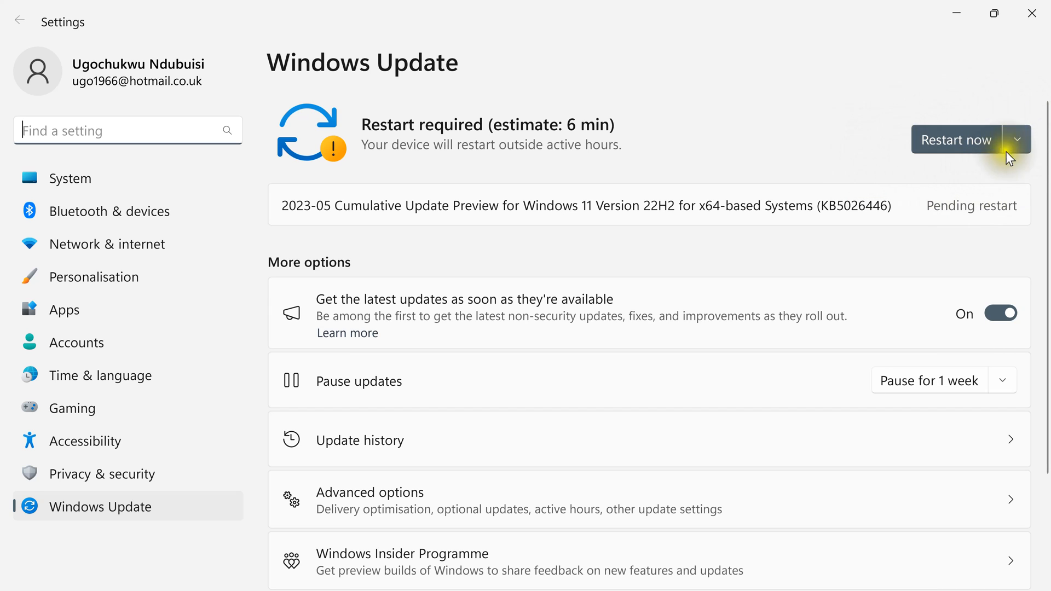
{"action": "mouse_move", "coordinate": [987, 110]}
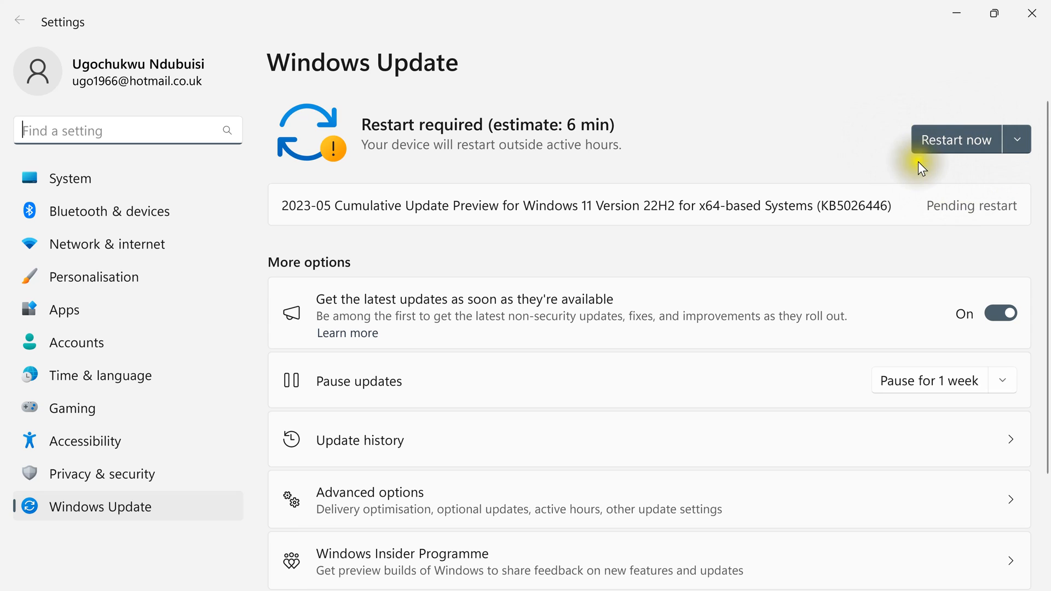
{"action": "mouse_move", "coordinate": [991, 162]}
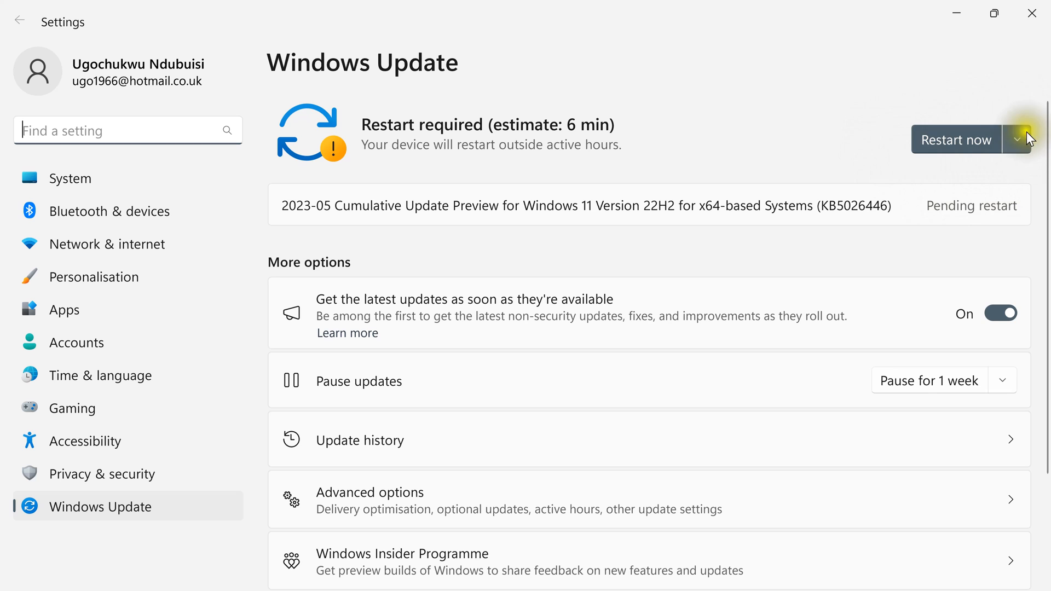
{"action": "mouse_move", "coordinate": [904, 125]}
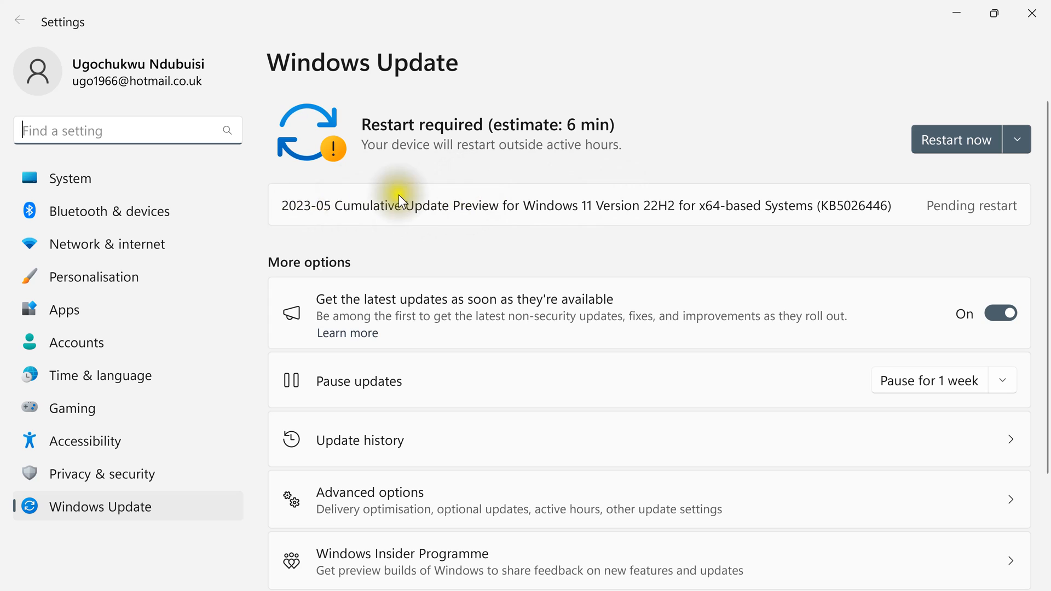
{"action": "mouse_move", "coordinate": [249, 308]}
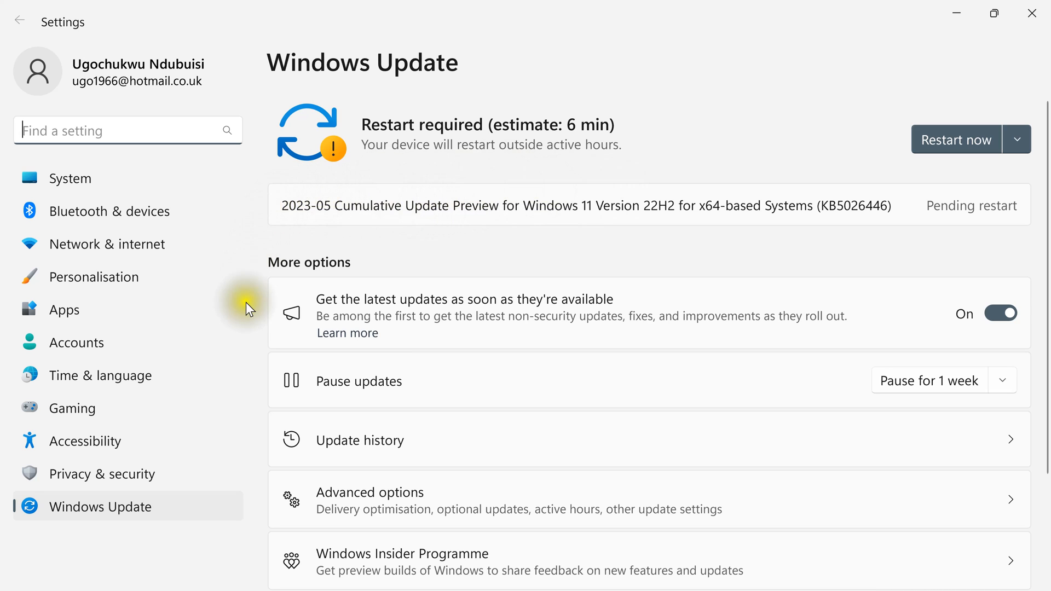
{"action": "mouse_move", "coordinate": [348, 260]}
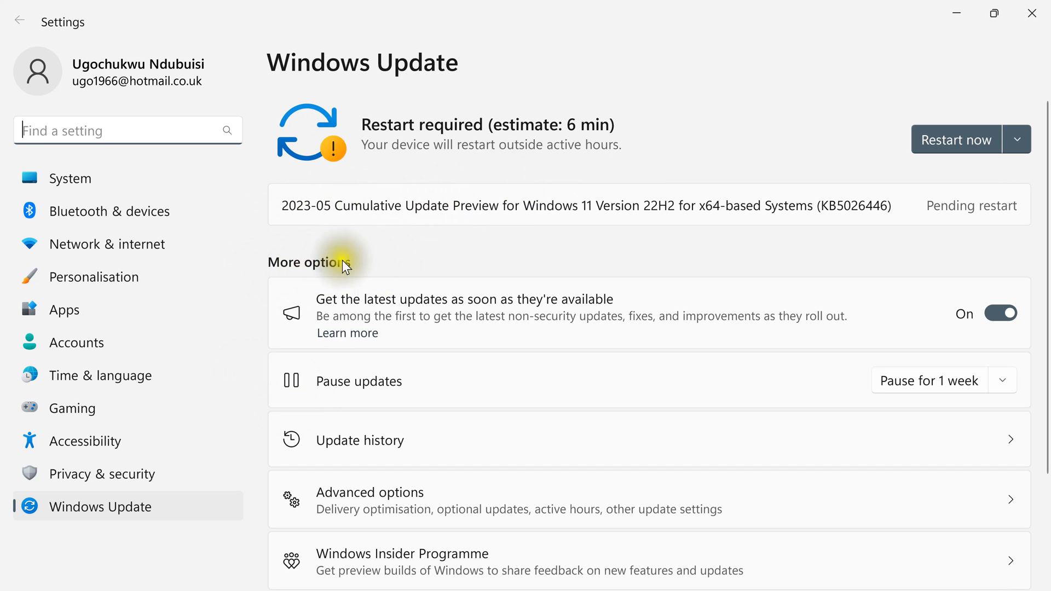
{"action": "mouse_move", "coordinate": [342, 559]}
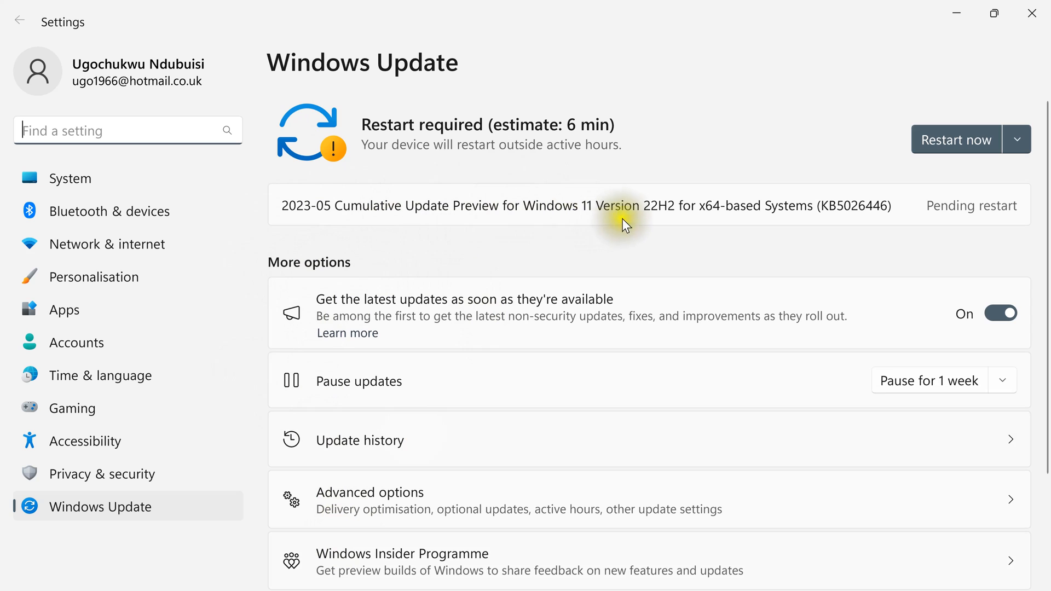
{"action": "mouse_move", "coordinate": [306, 223]}
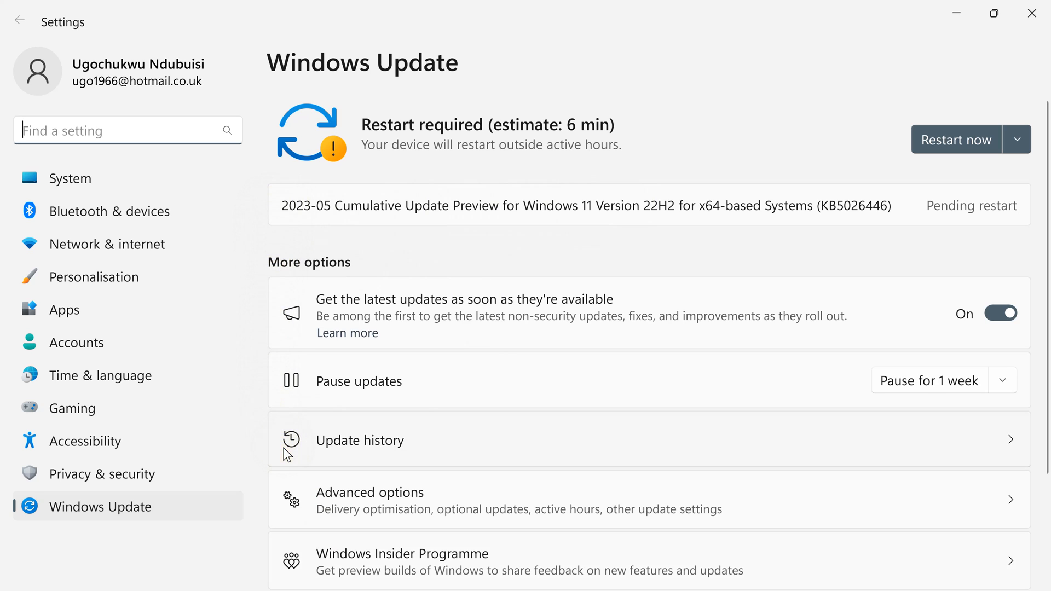
{"action": "mouse_move", "coordinate": [288, 234]}
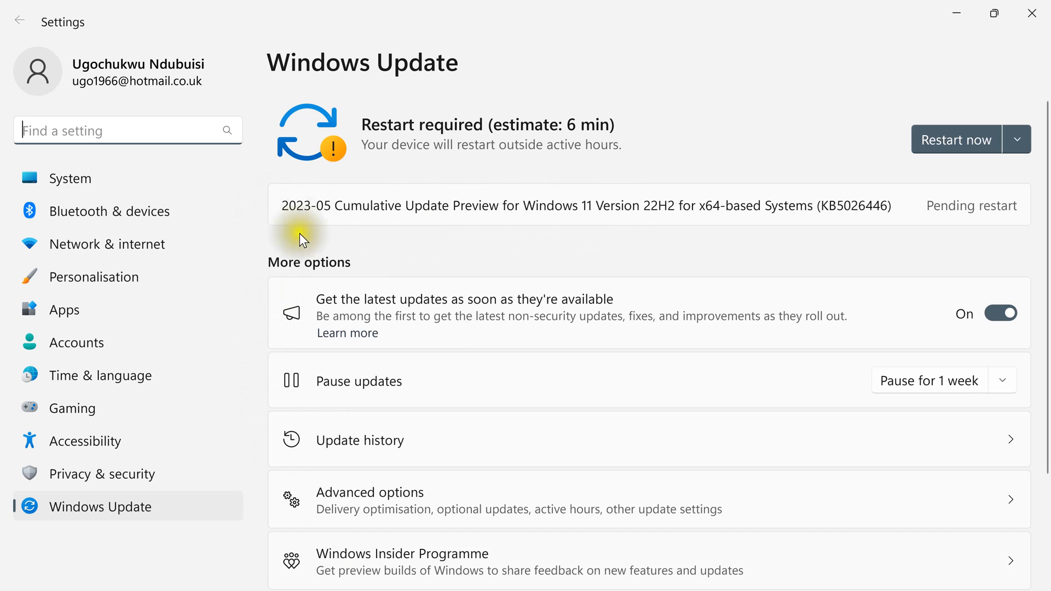
{"action": "mouse_move", "coordinate": [273, 208]}
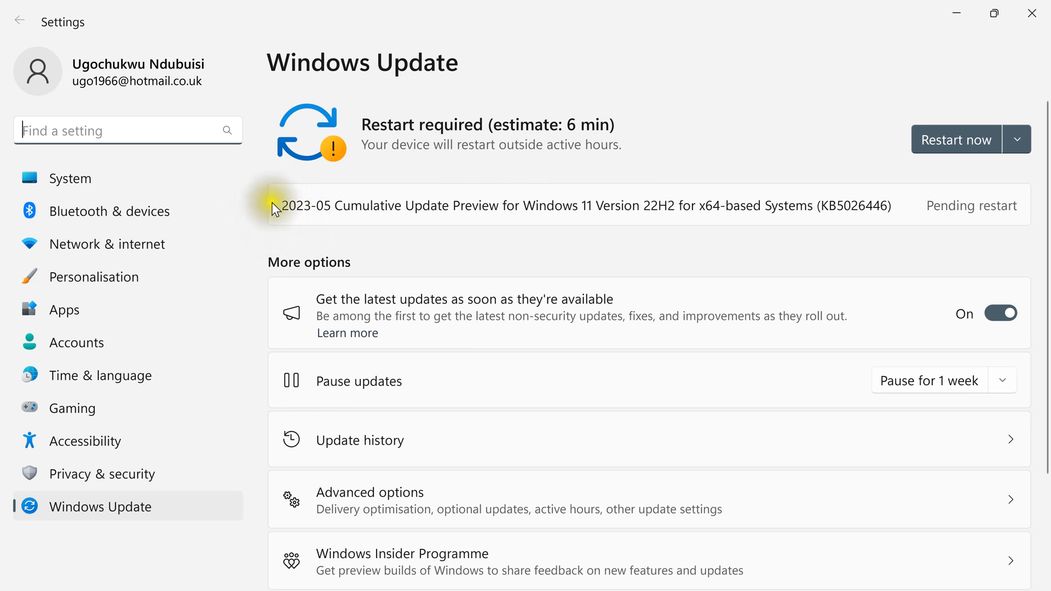
{"action": "mouse_move", "coordinate": [252, 261]}
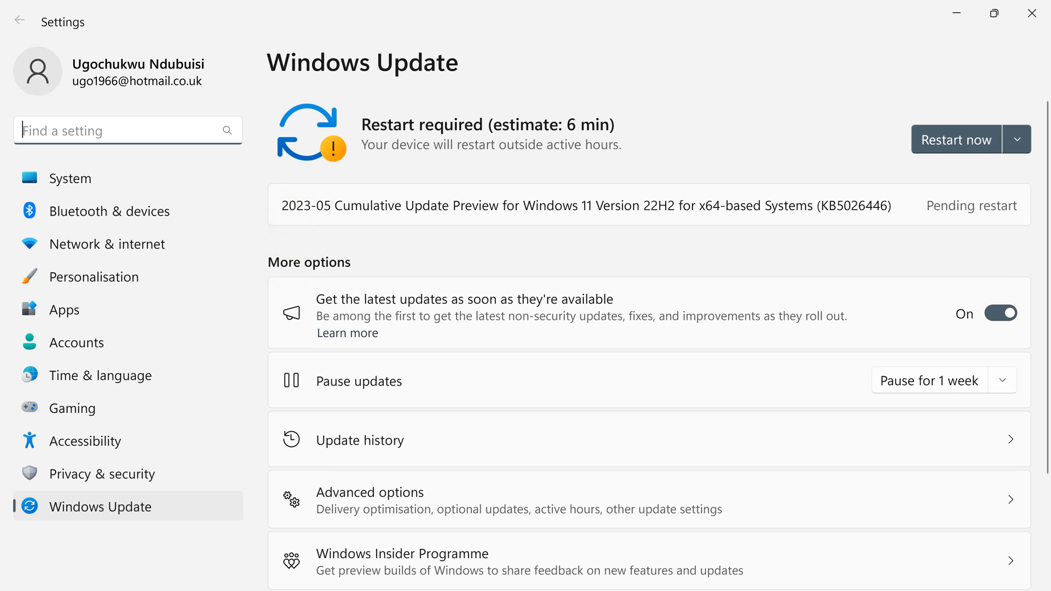
{"action": "mouse_move", "coordinate": [291, 221]}
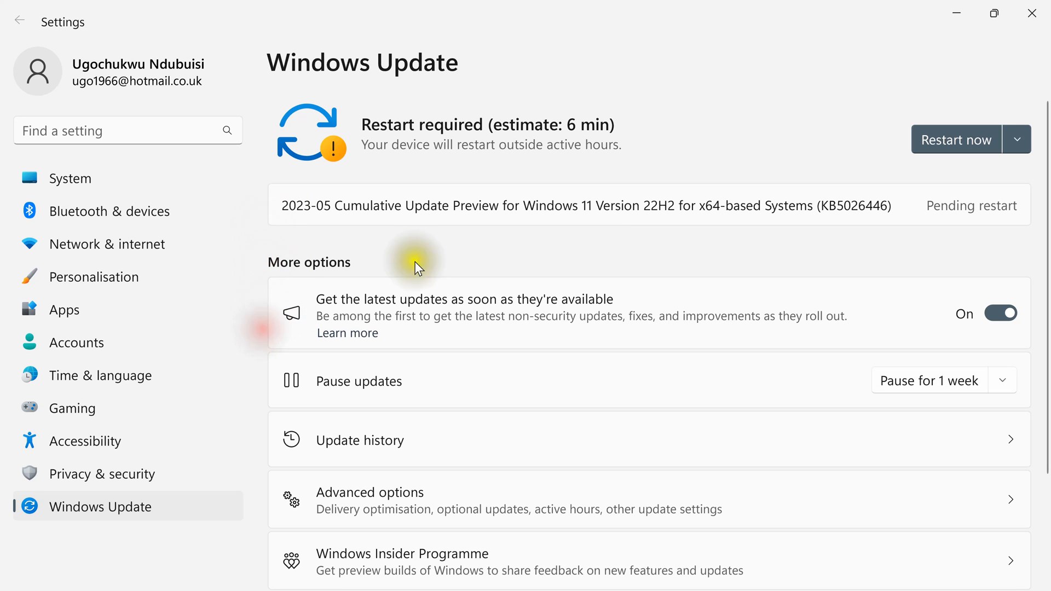
{"action": "mouse_move", "coordinate": [1042, 236]}
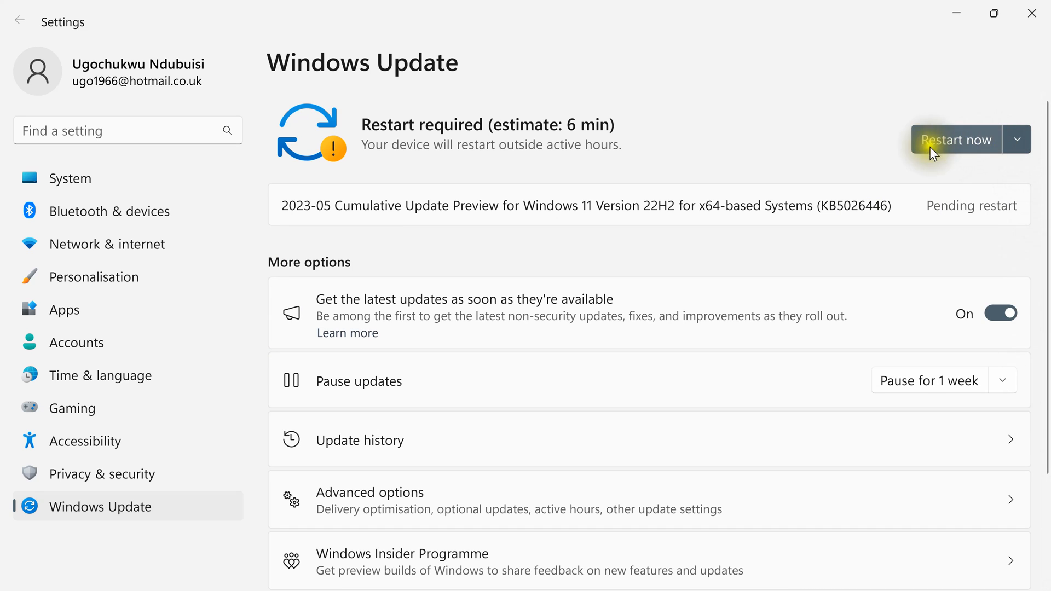
{"action": "mouse_move", "coordinate": [963, 176]}
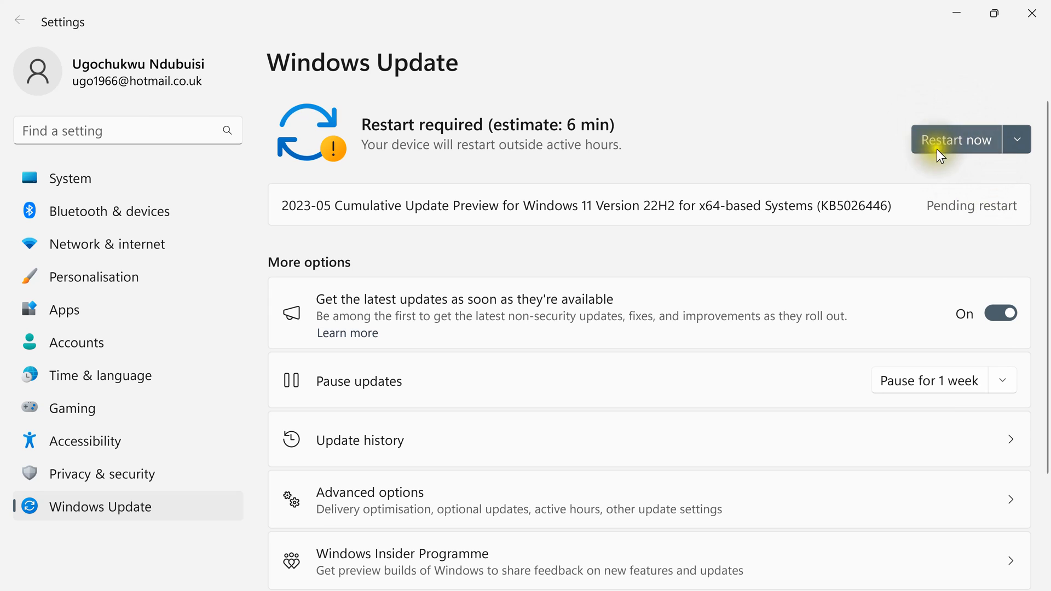
{"action": "mouse_move", "coordinate": [979, 175]}
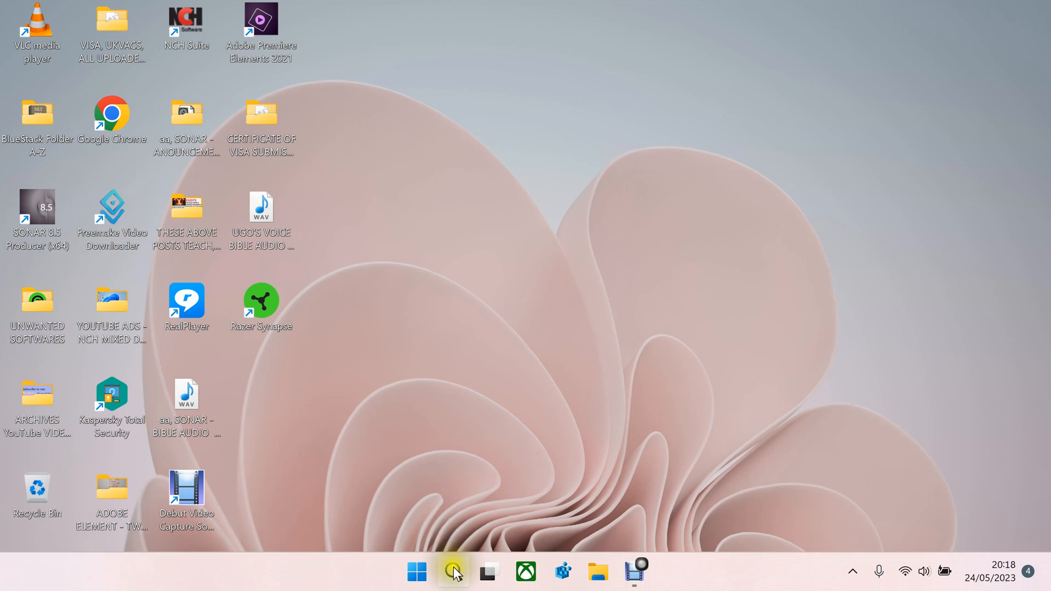
Step: After the restart, search 'check for updates' and reopen the Windows Update page
{"action": "left_click", "coordinate": [452, 571]}
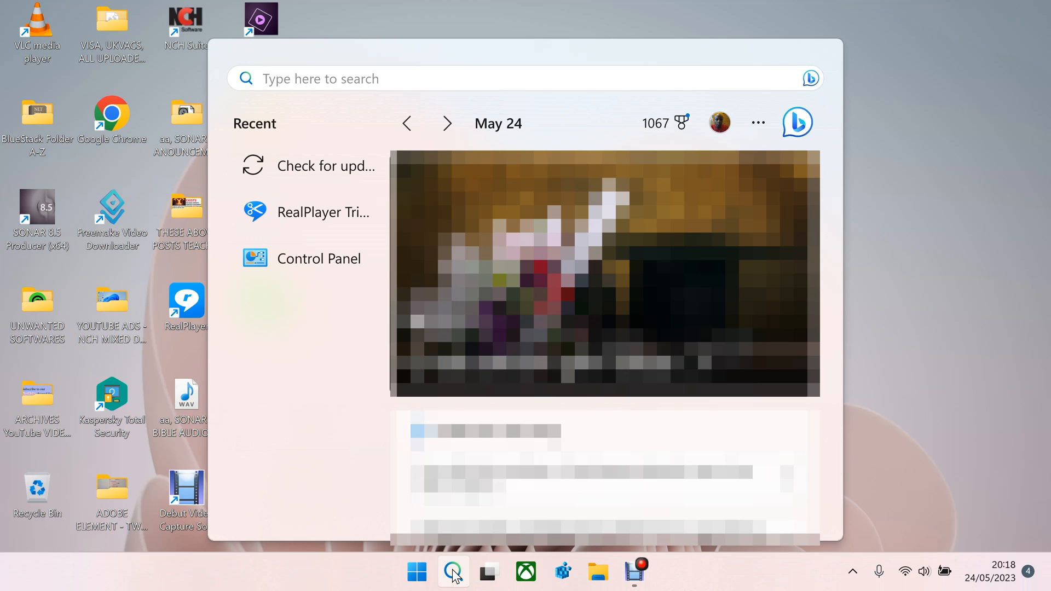
{"action": "type", "text": "check for updates"}
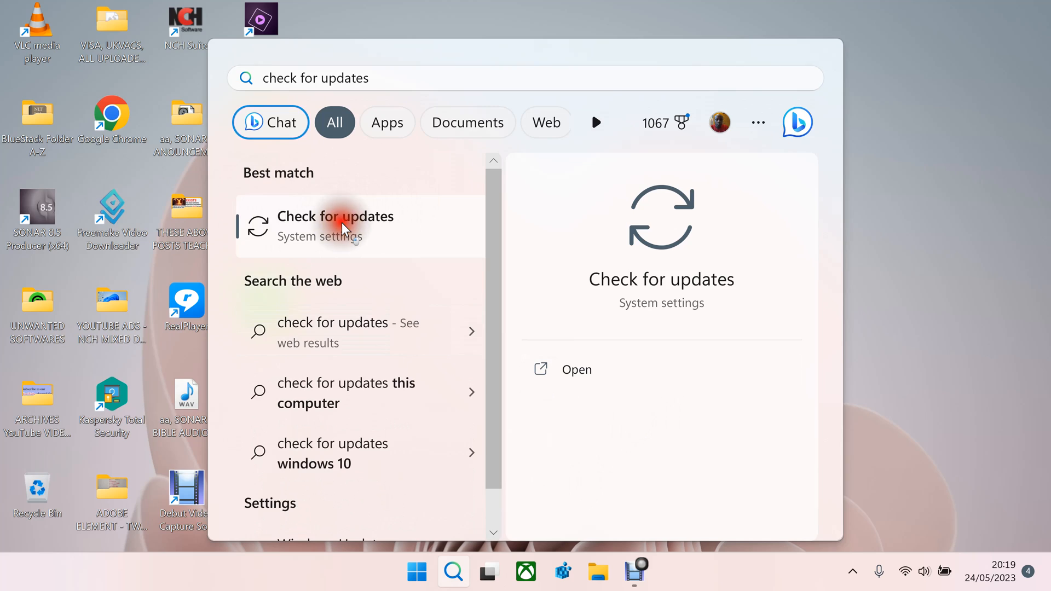
{"action": "left_click", "coordinate": [335, 226]}
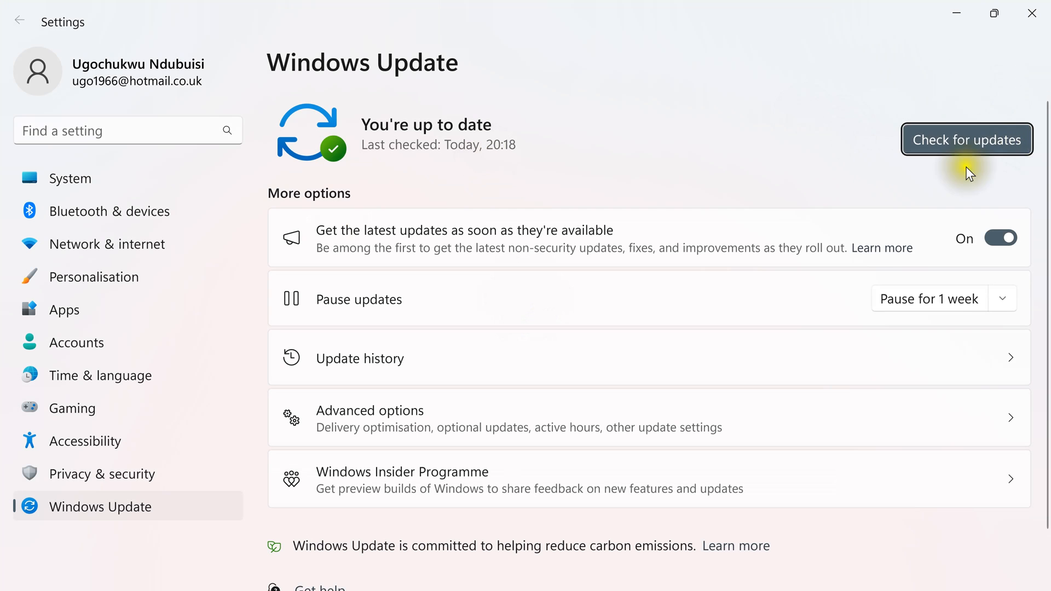
{"action": "mouse_move", "coordinate": [995, 89]}
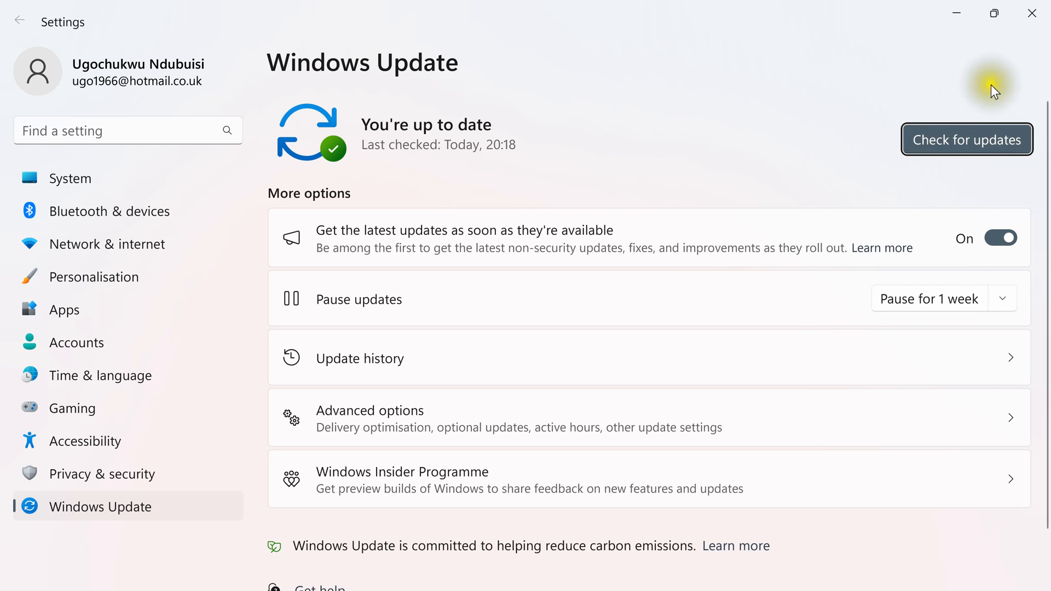
Step: Run a fresh check for updates from the Windows Update page
{"action": "left_click", "coordinate": [967, 139]}
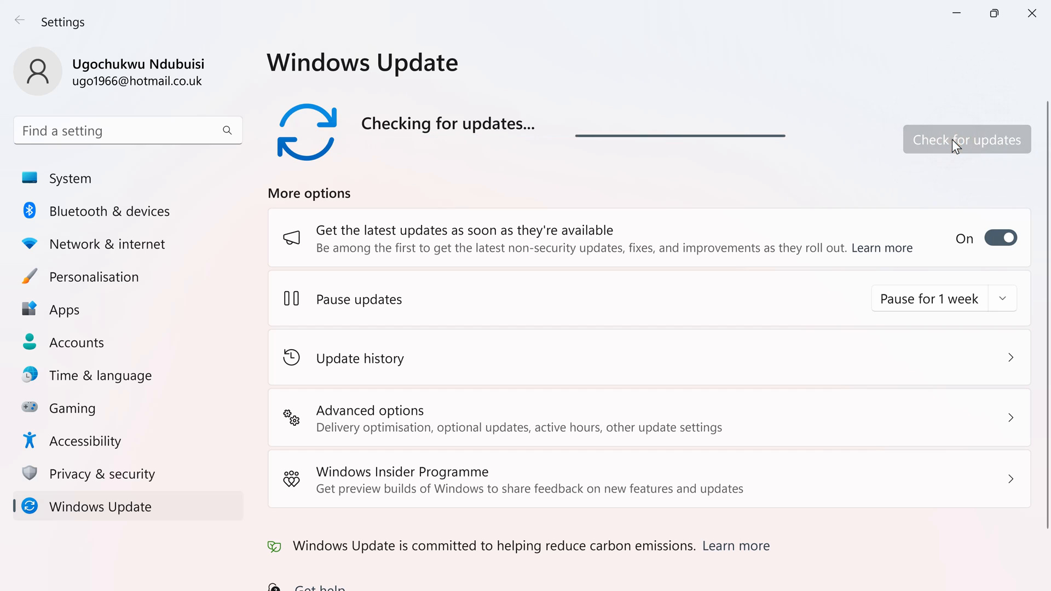
{"action": "left_click", "coordinate": [967, 139]}
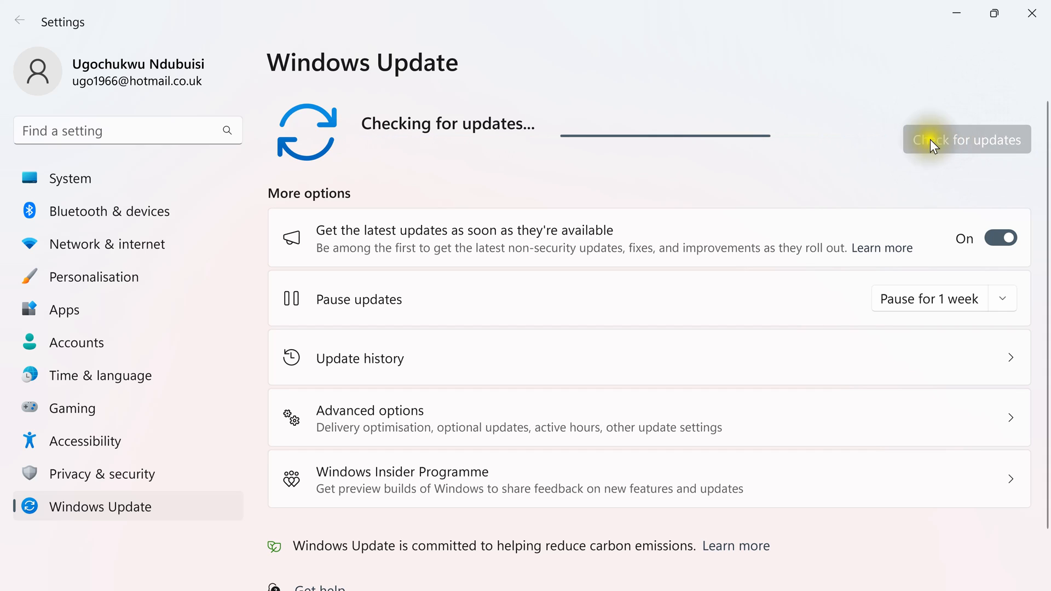
{"action": "mouse_move", "coordinate": [626, 146]}
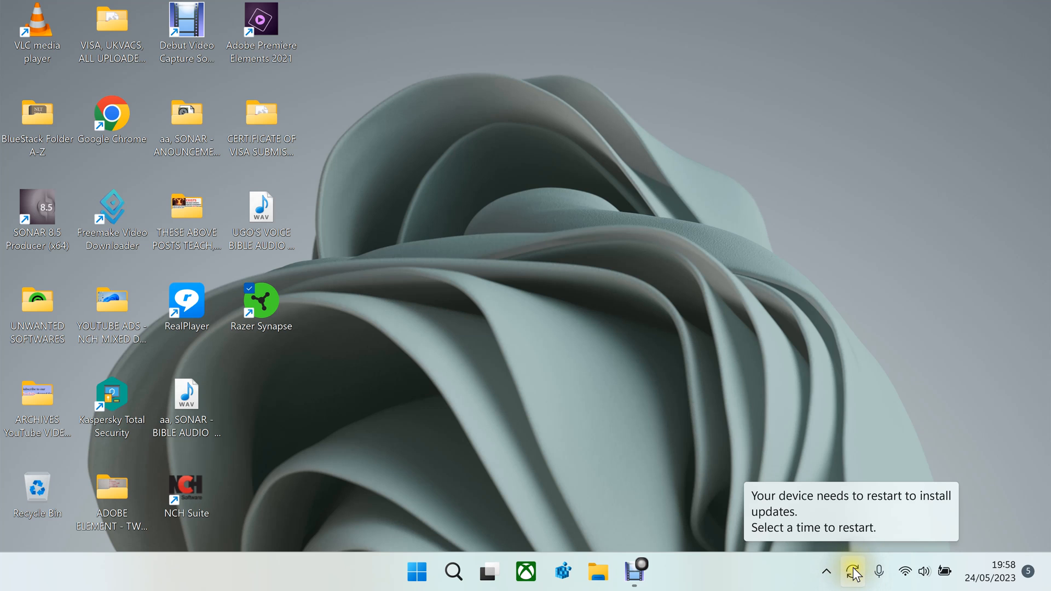
Step: Open Windows Update from the system-tray restart reminder to show the pending restart
{"action": "left_click", "coordinate": [851, 571]}
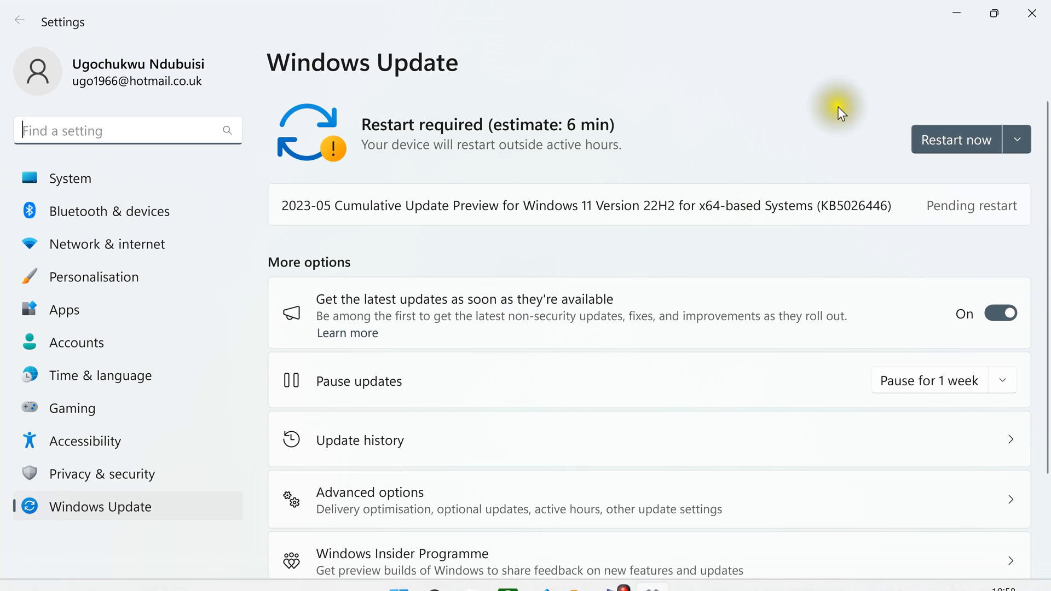
{"action": "mouse_move", "coordinate": [1002, 123]}
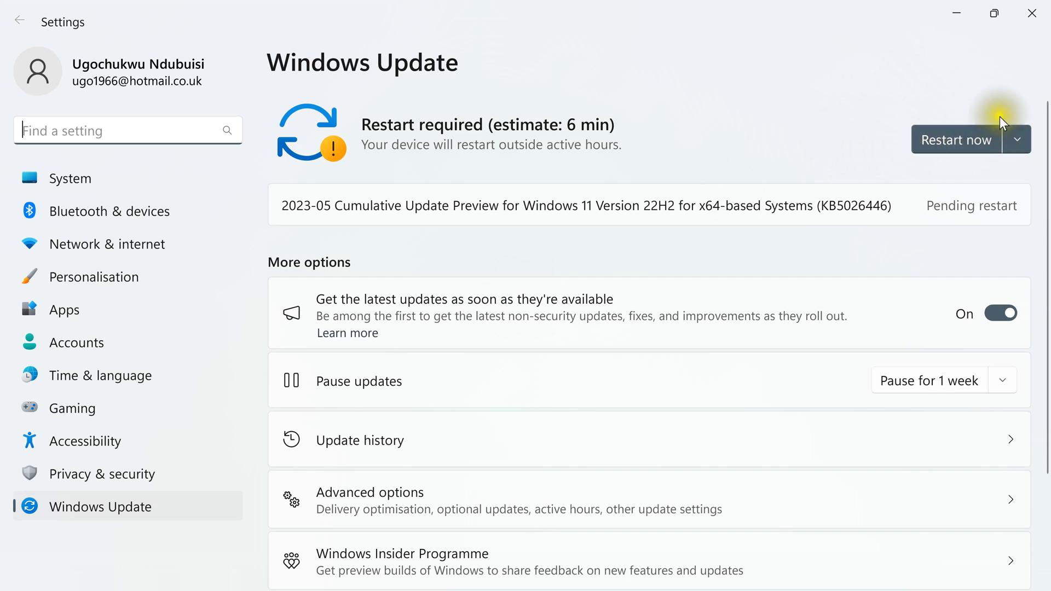
{"action": "mouse_move", "coordinate": [946, 157]}
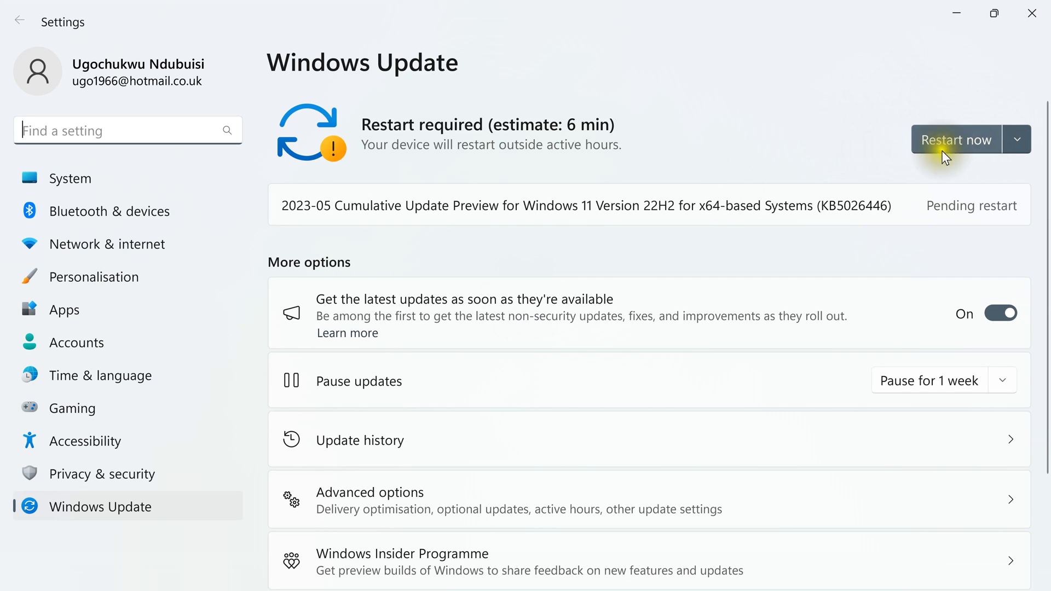
{"action": "mouse_move", "coordinate": [991, 157]}
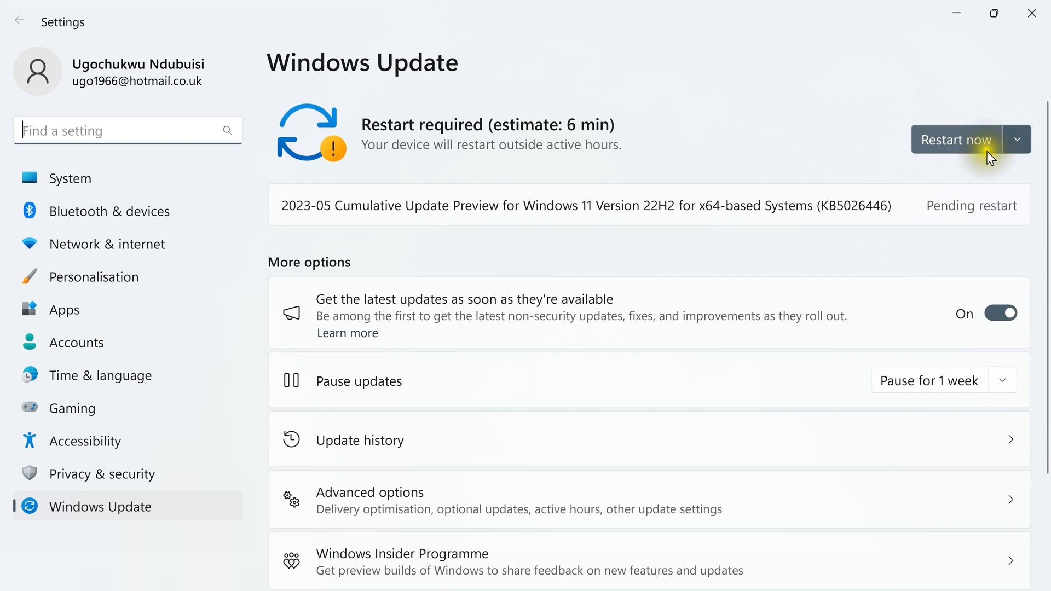
{"action": "mouse_move", "coordinate": [952, 157]}
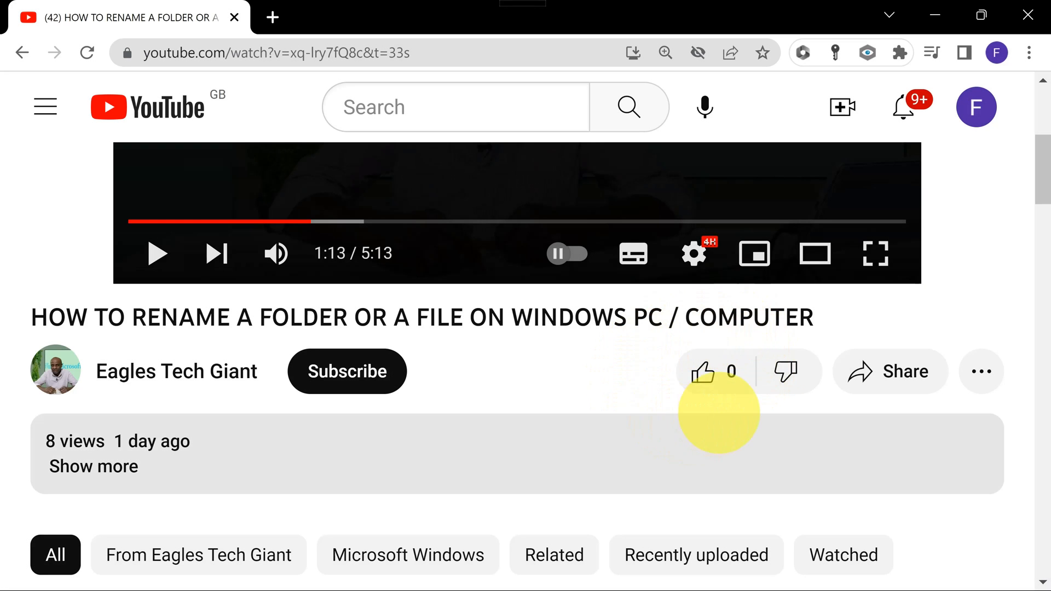
Step: Like the video, subscribe to Eagles Tech Giant and enable all notifications
{"action": "left_click", "coordinate": [701, 371]}
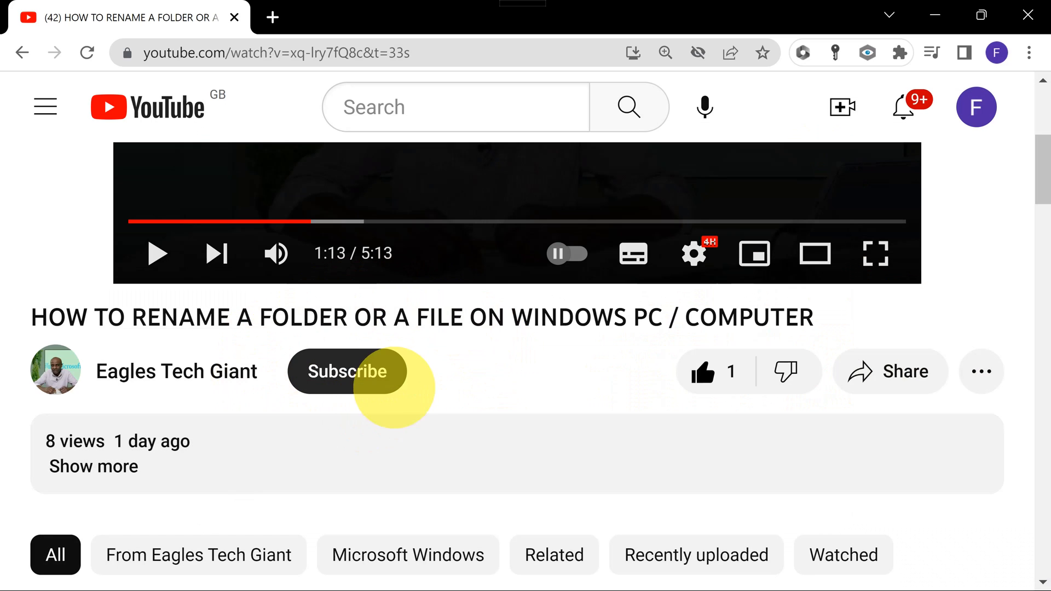
{"action": "left_click", "coordinate": [347, 371]}
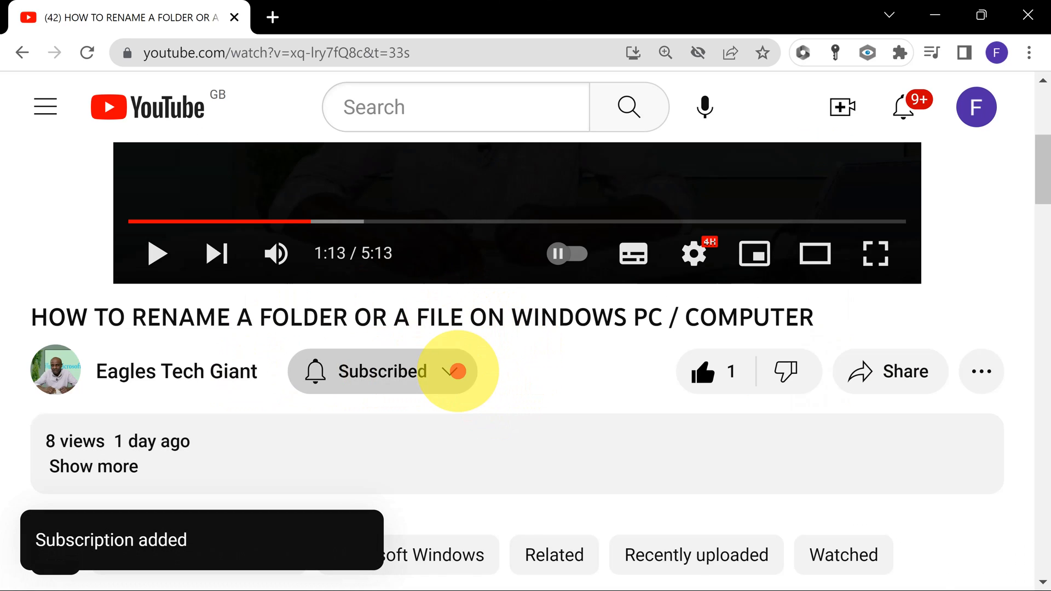
{"action": "left_click", "coordinate": [382, 371]}
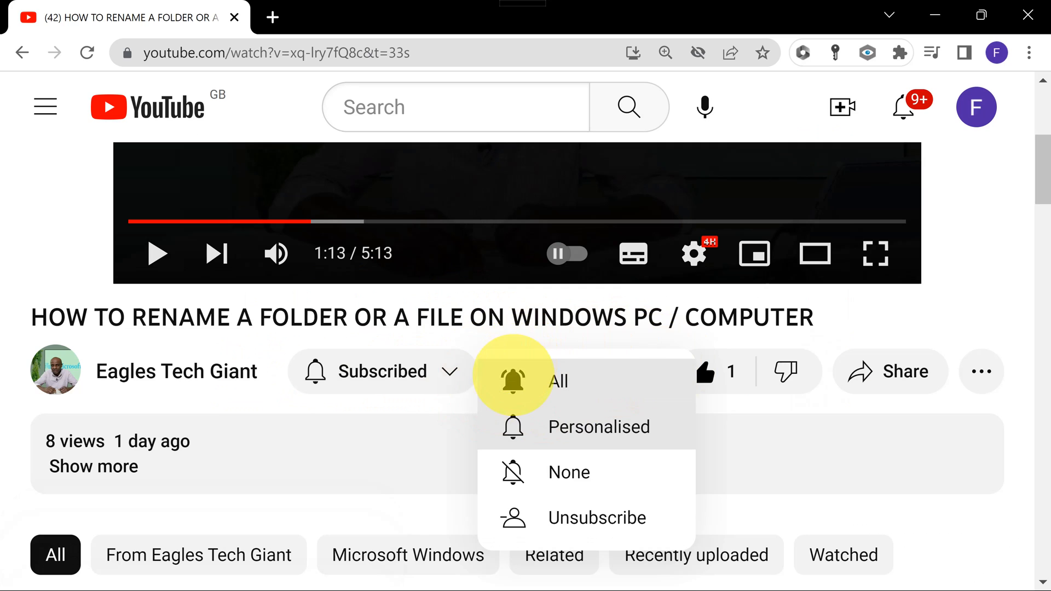
{"action": "left_click", "coordinate": [558, 381]}
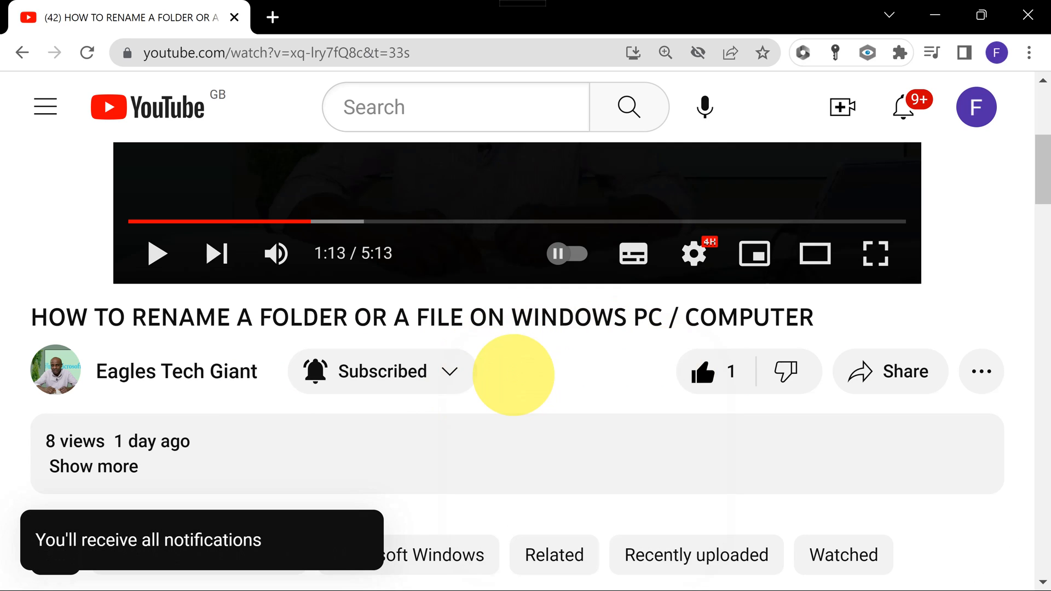